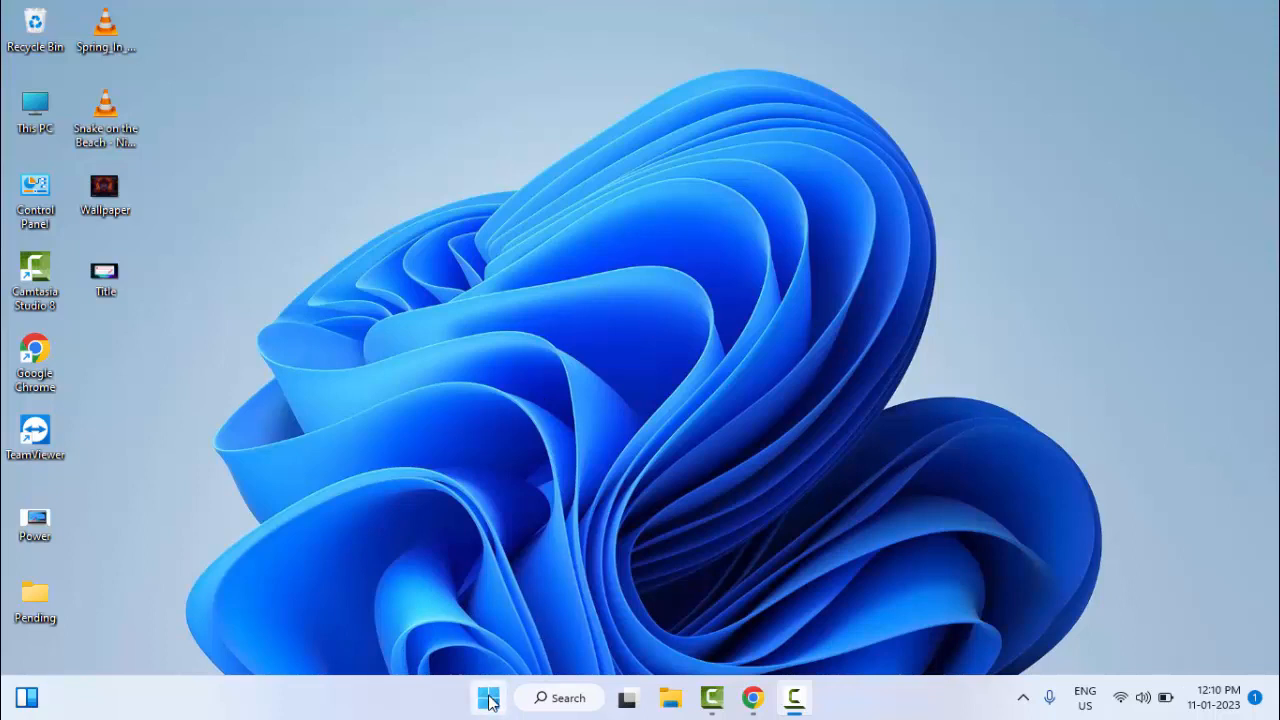
Search Start for 'troubleshoot settings' and open the Troubleshoot settings page.
click(490, 696)
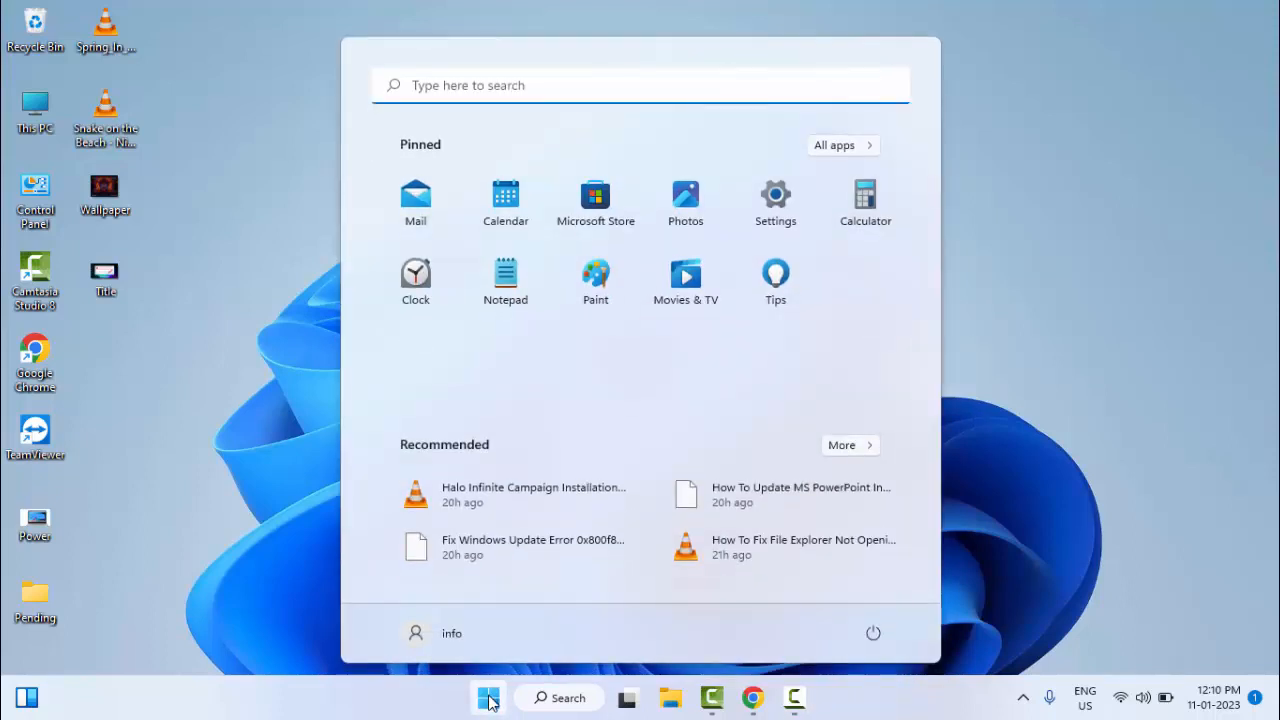
text(troubleshoot settings)
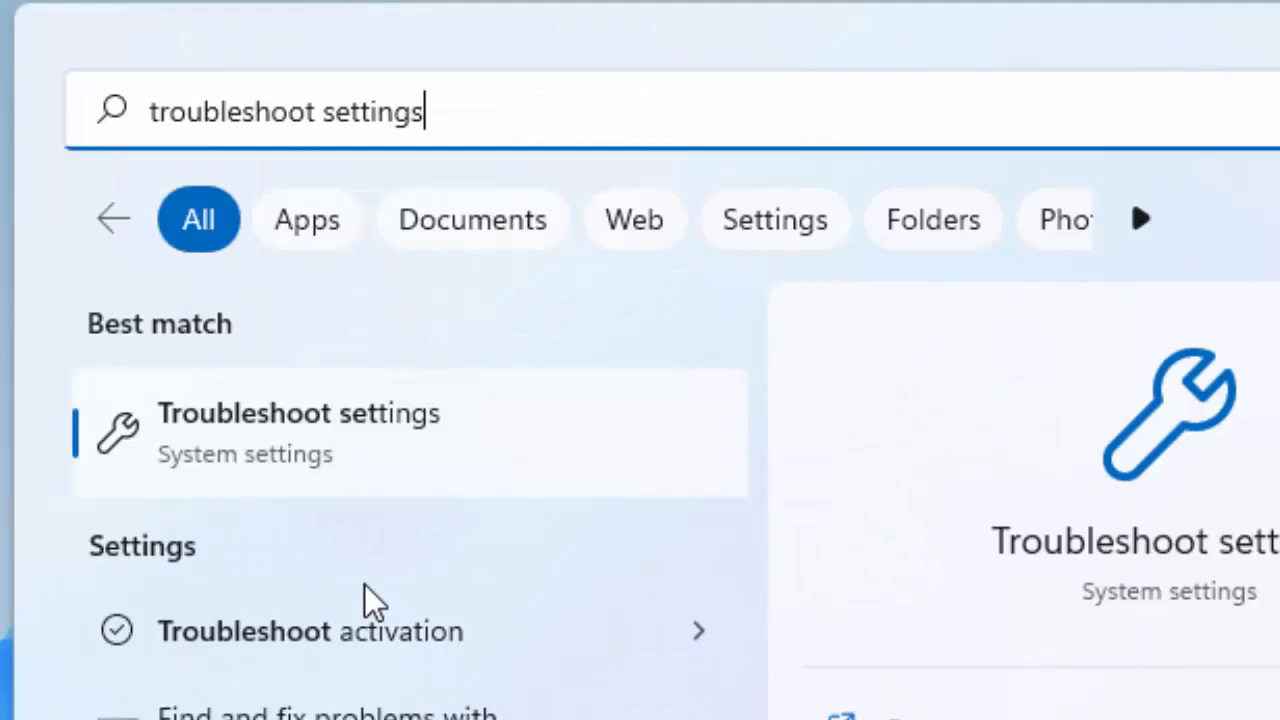
mouse_move(350, 452)
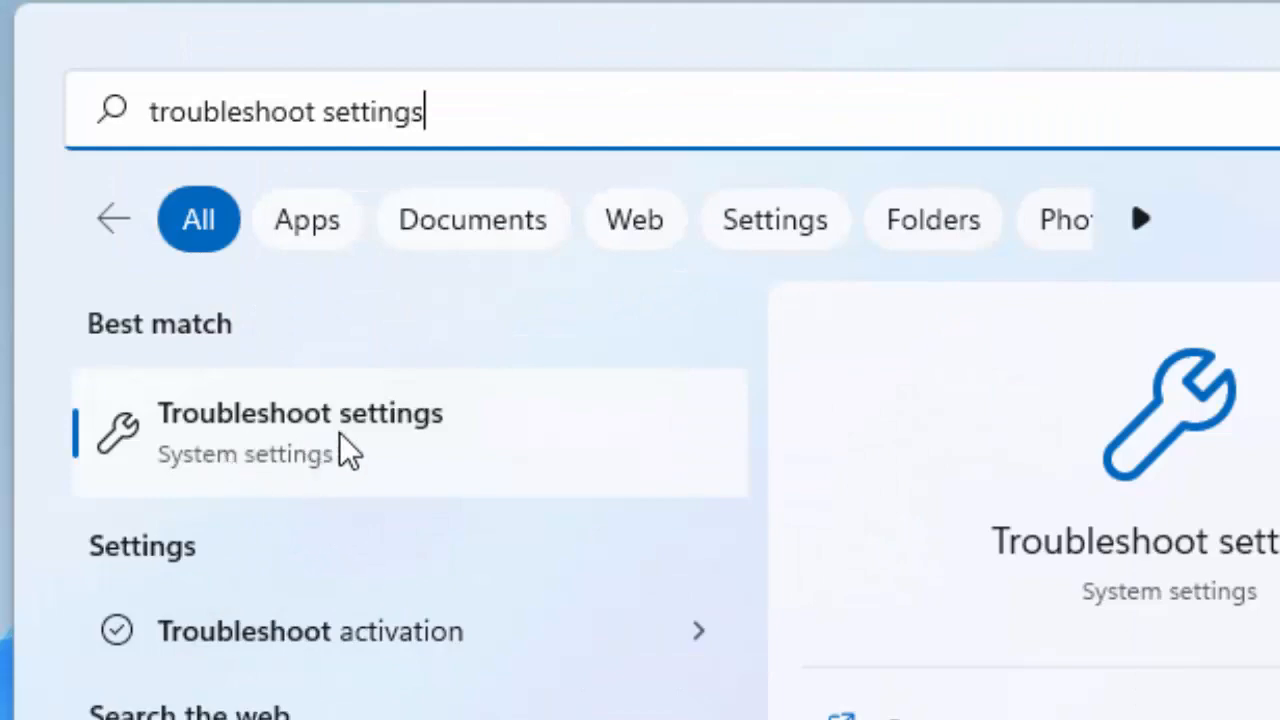
click(300, 432)
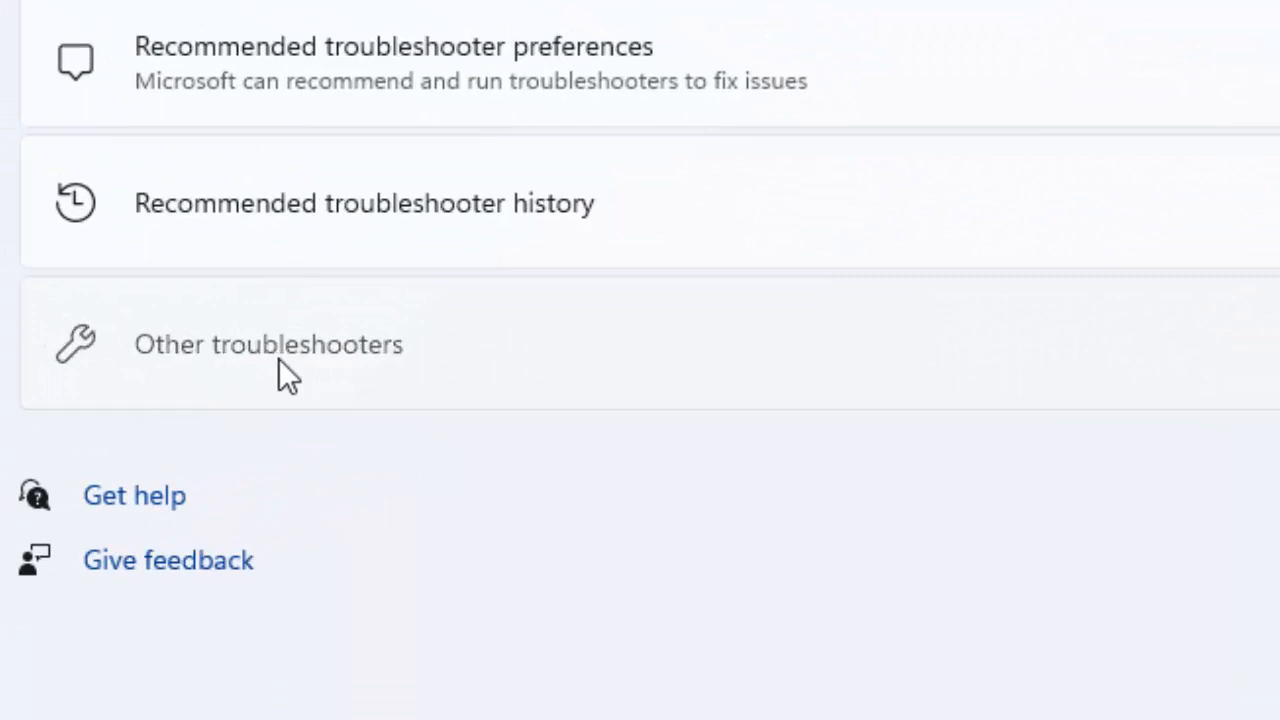
Run the Internet Connections troubleshooter from Other troubleshooters, cancel it, and close Settings.
click(268, 344)
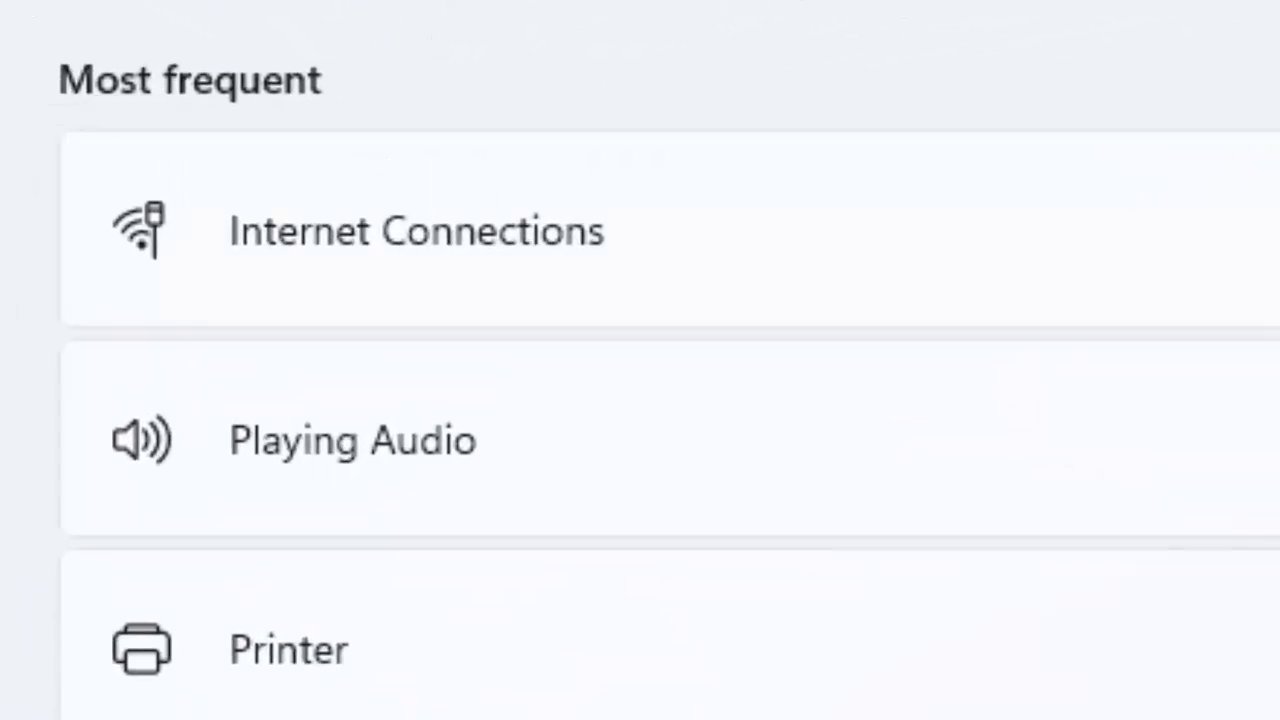
click(1154, 164)
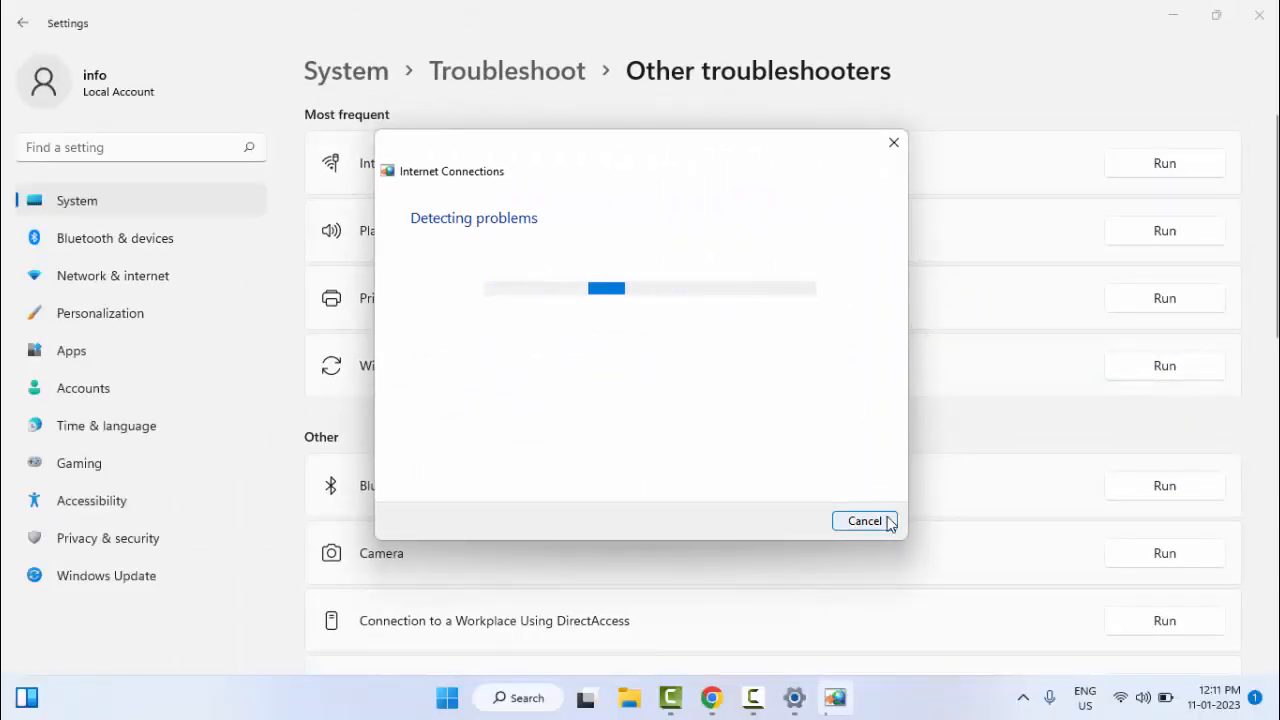
click(864, 520)
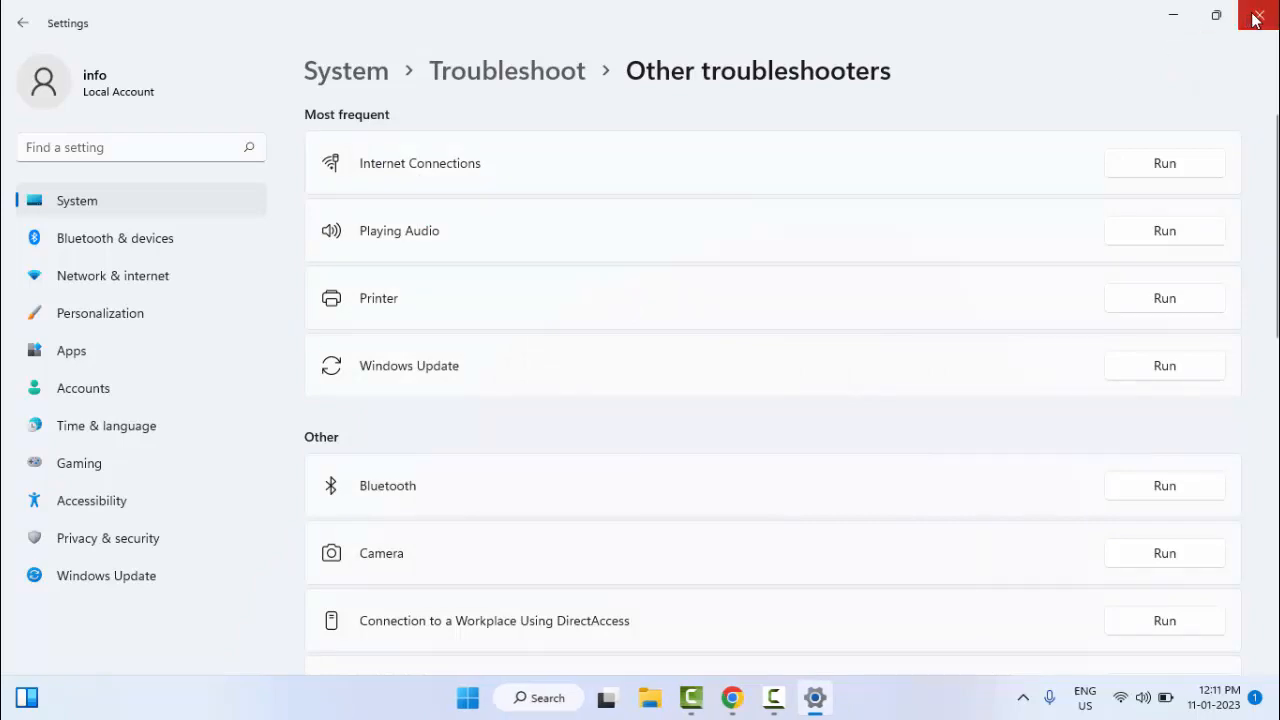
click(1258, 18)
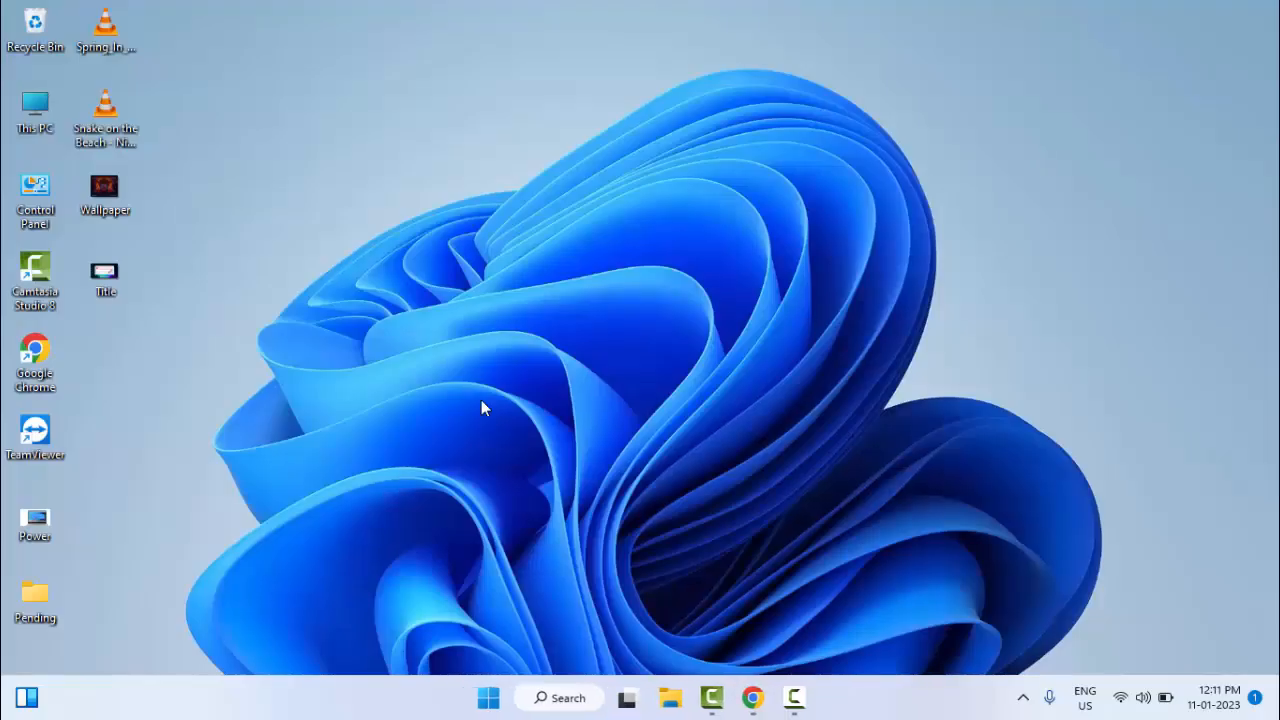
mouse_move(52, 190)
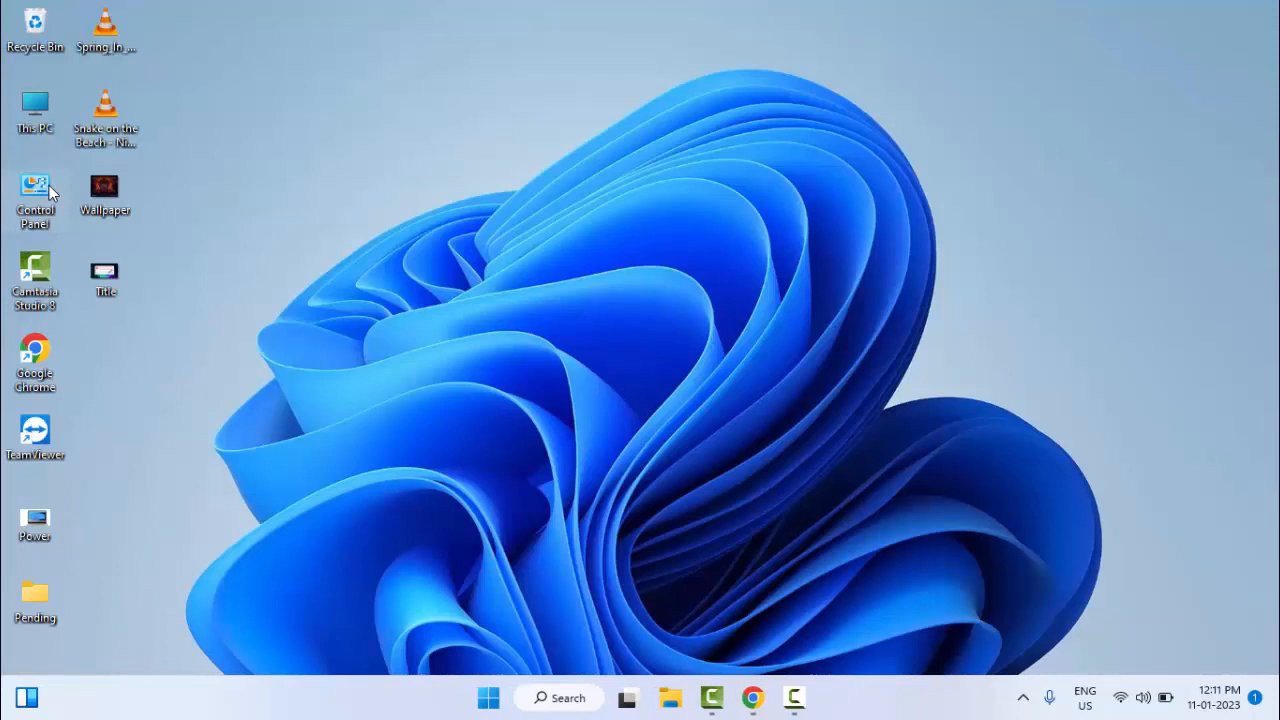
mouse_move(52, 190)
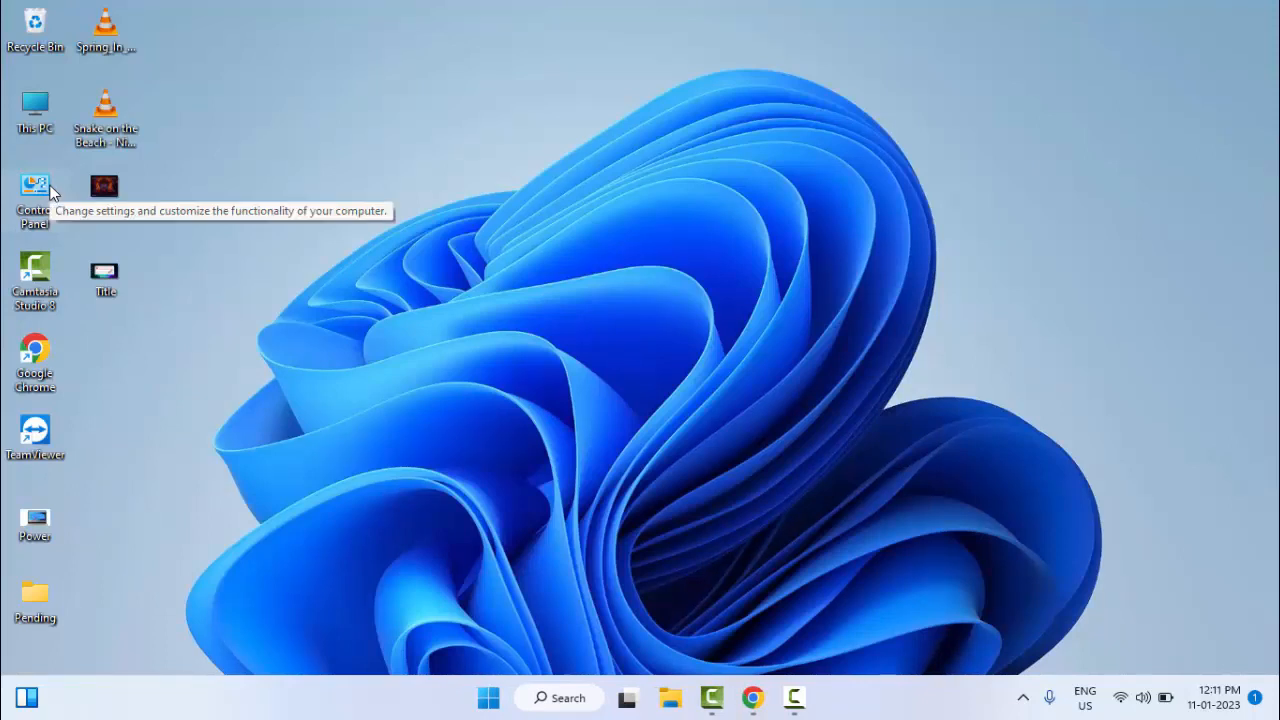
Launch Control Panel from the desktop and open its Network and Internet category.
double_click(32, 188)
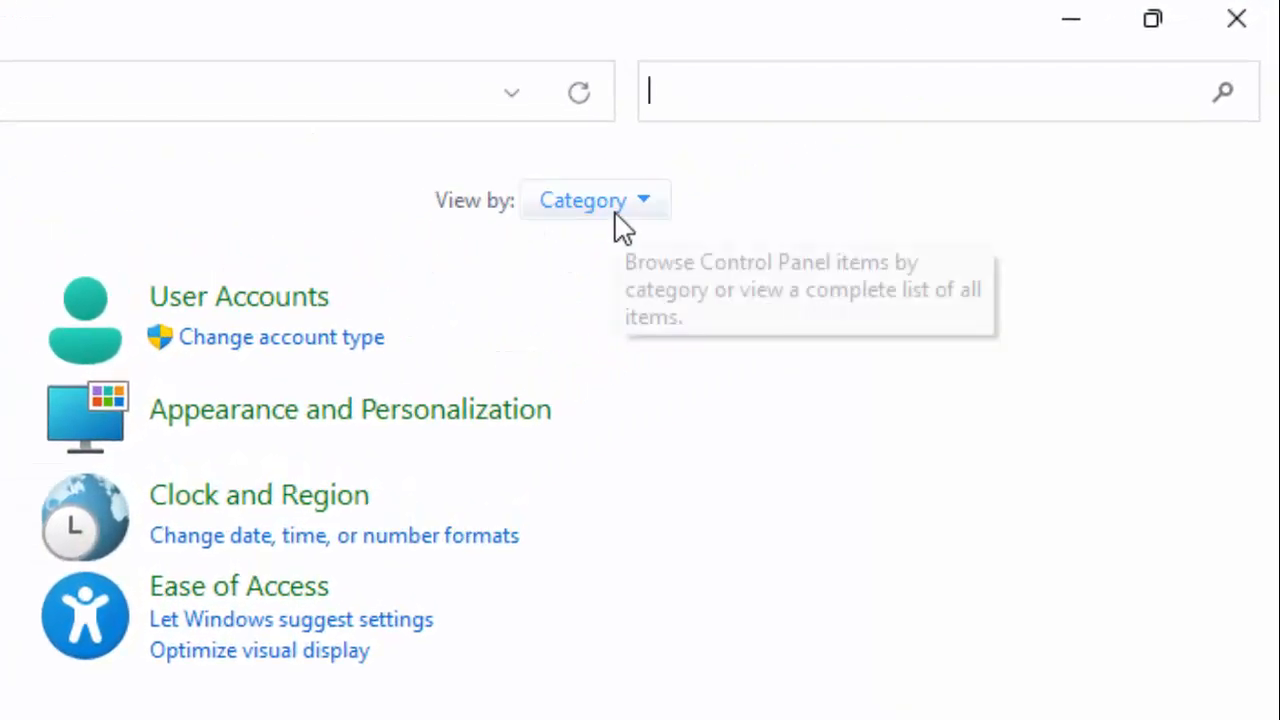
click(596, 200)
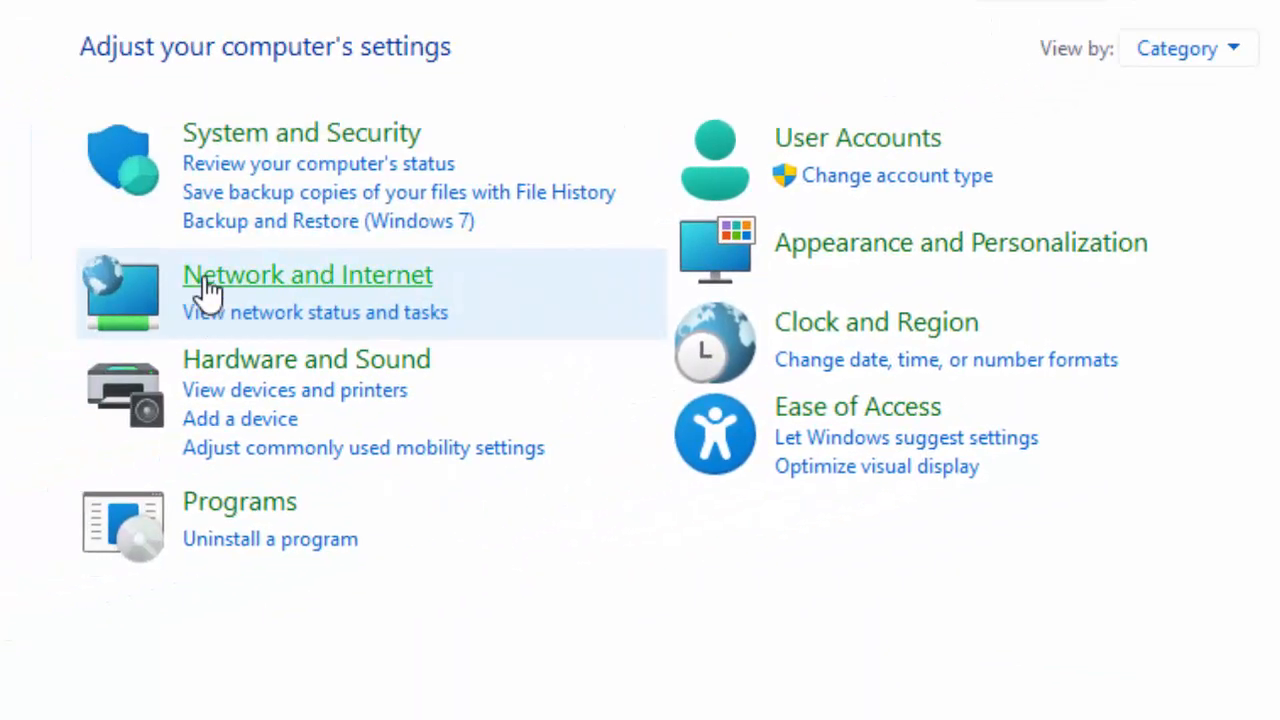
mouse_move(344, 290)
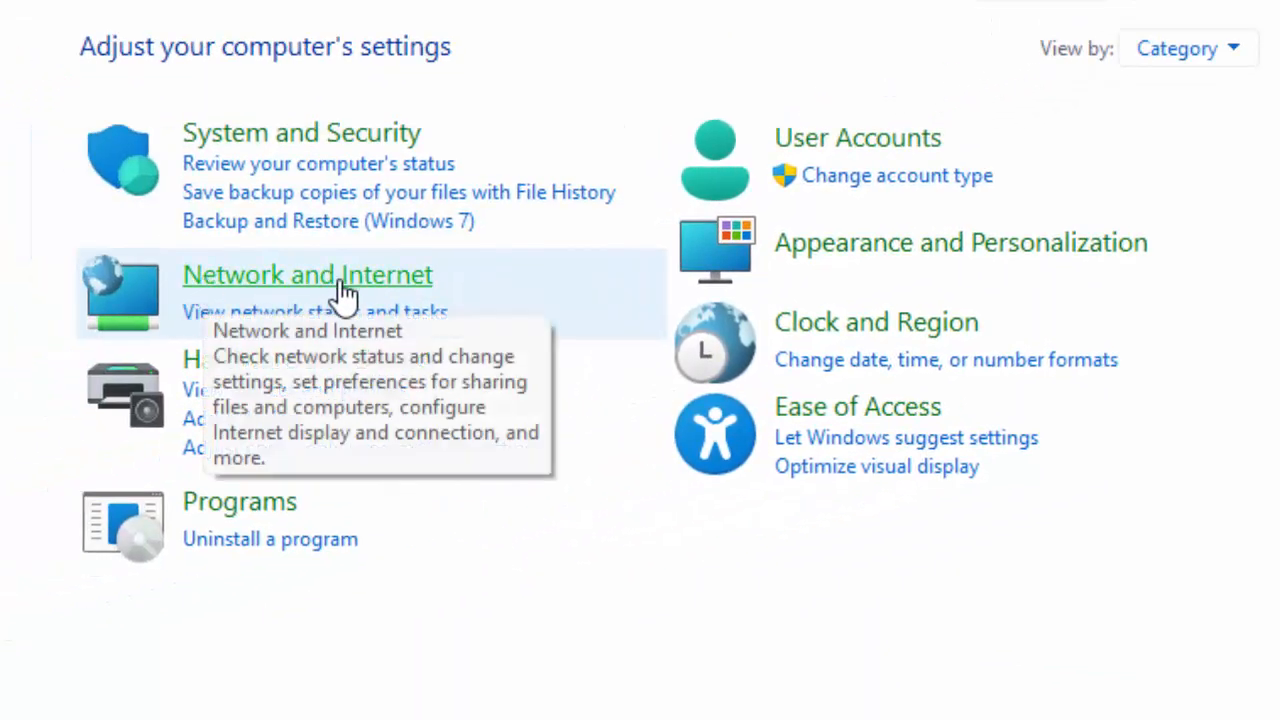
click(308, 276)
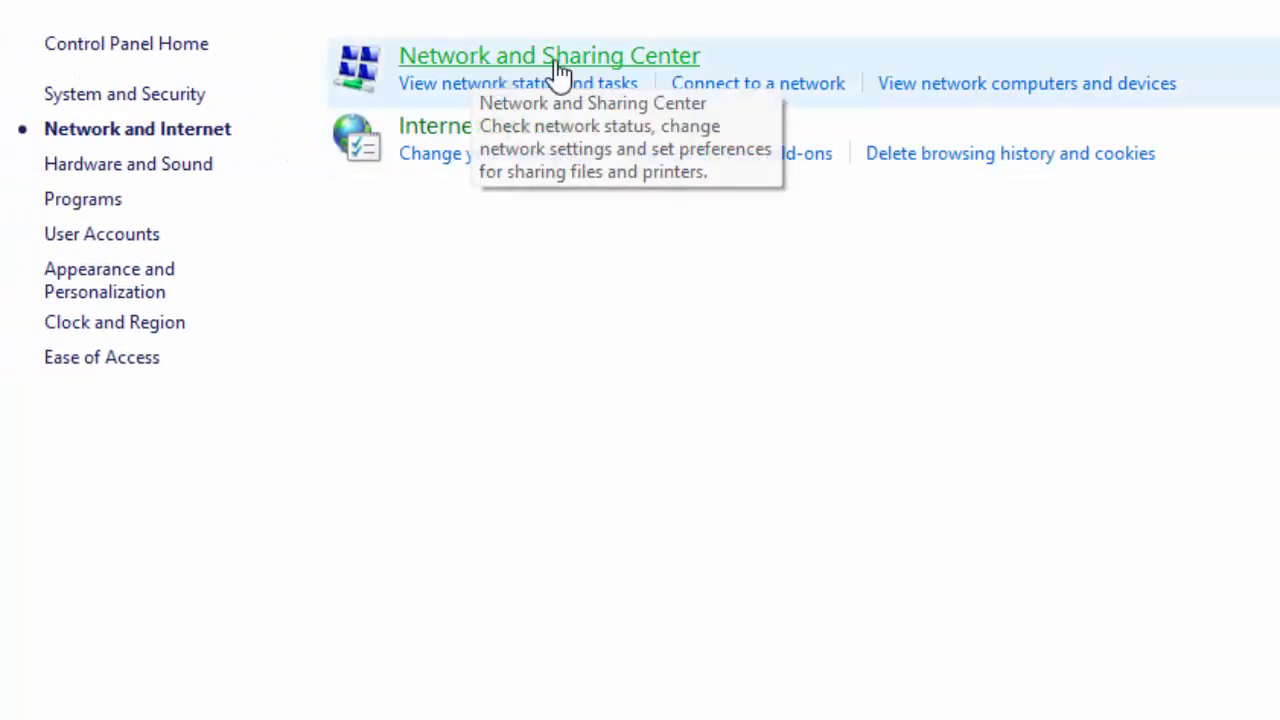
mouse_move(560, 76)
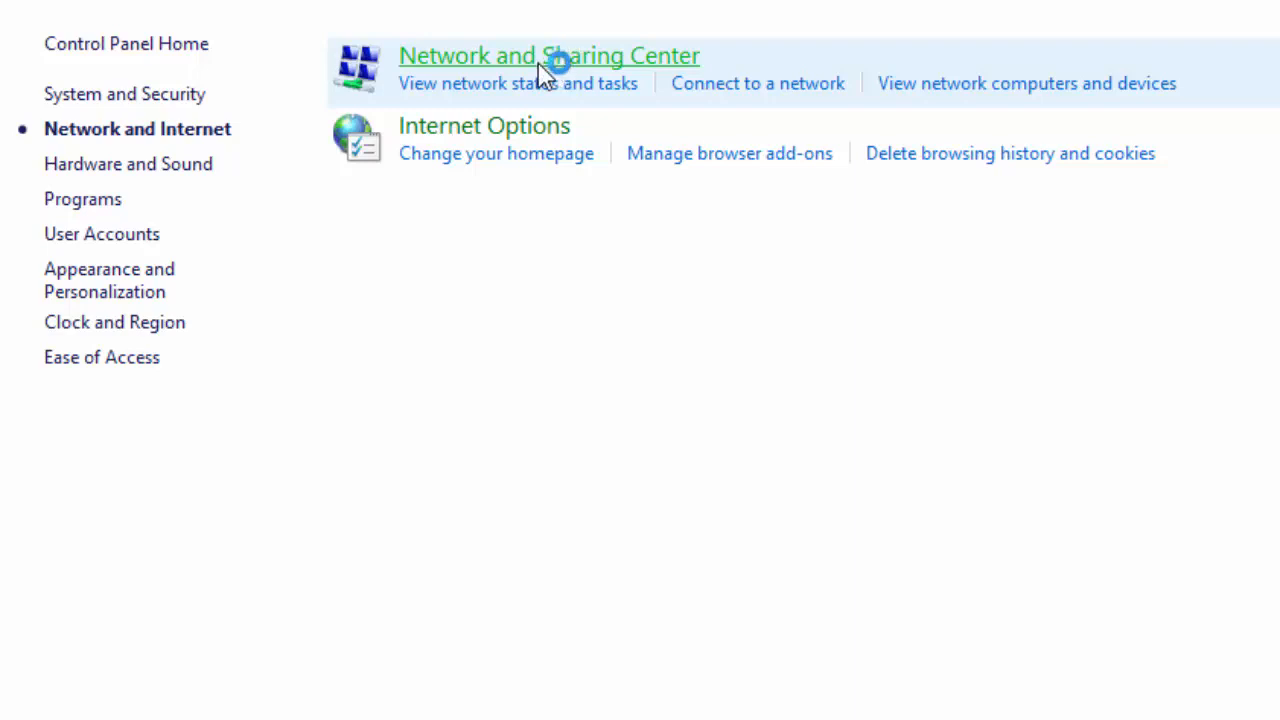
Go through Network and Sharing Center to adapter settings and open the Wi-Fi connection's properties.
click(552, 56)
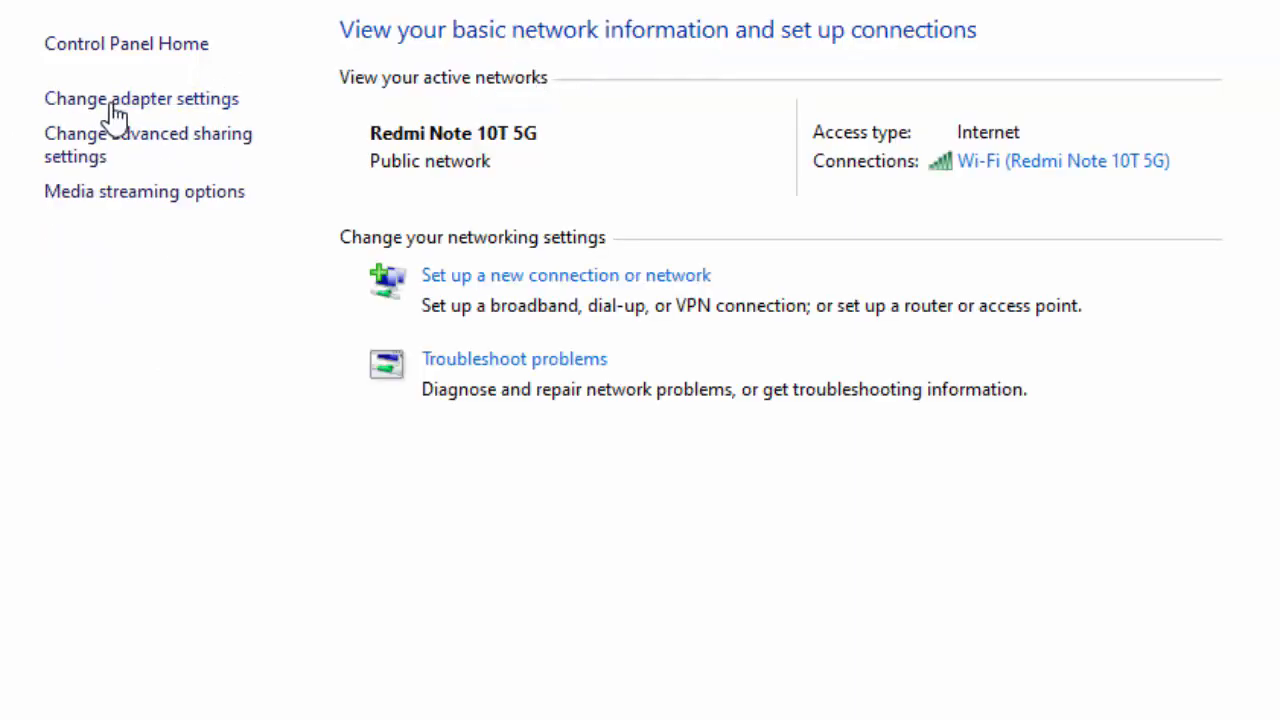
mouse_move(176, 110)
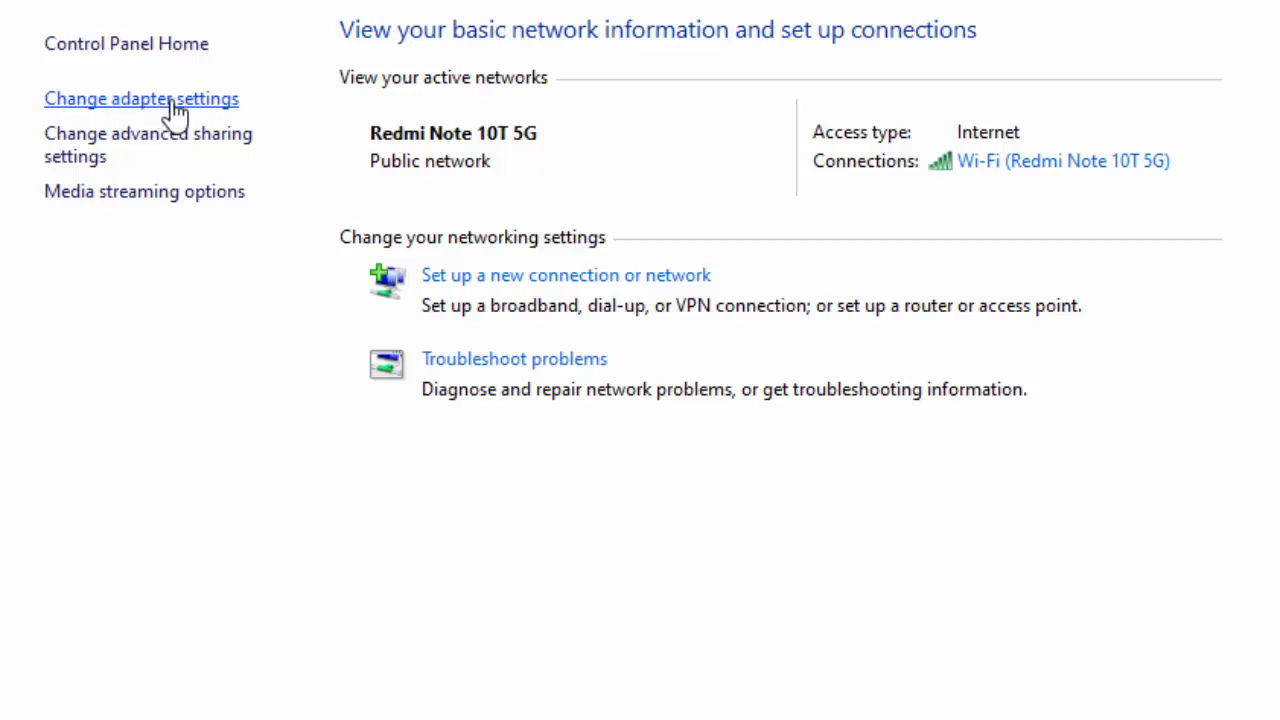
click(142, 98)
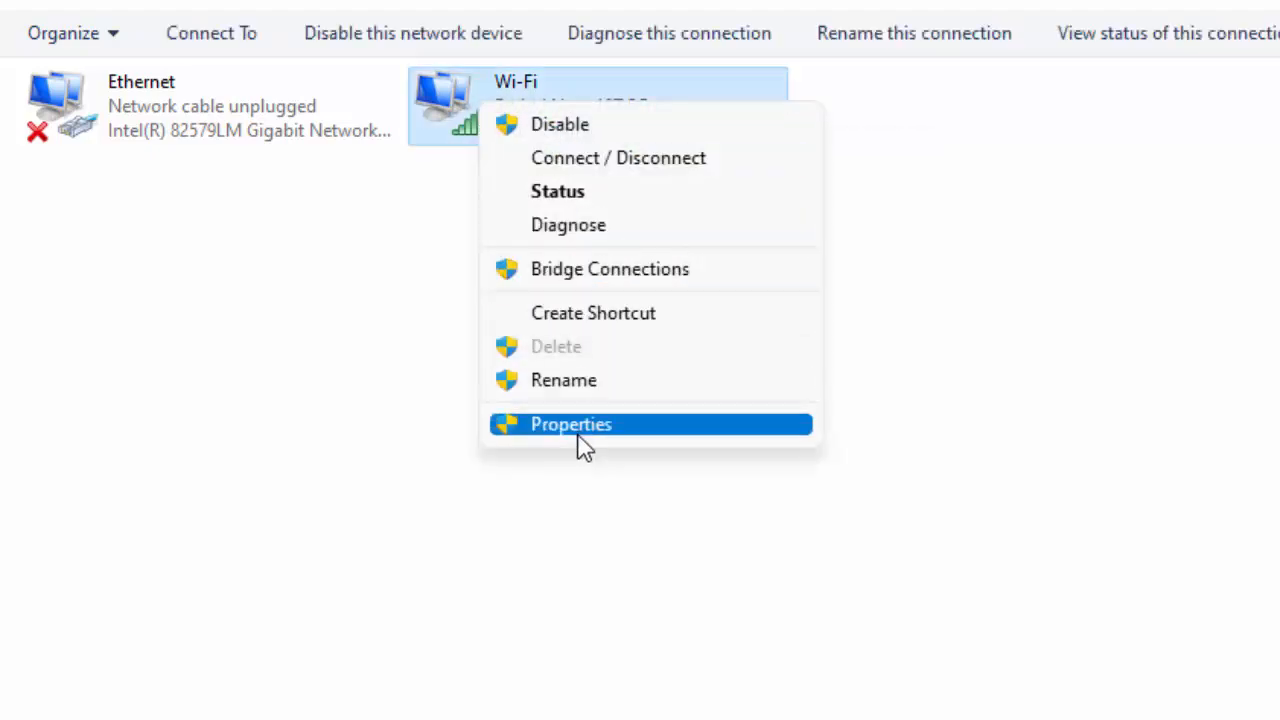
click(570, 424)
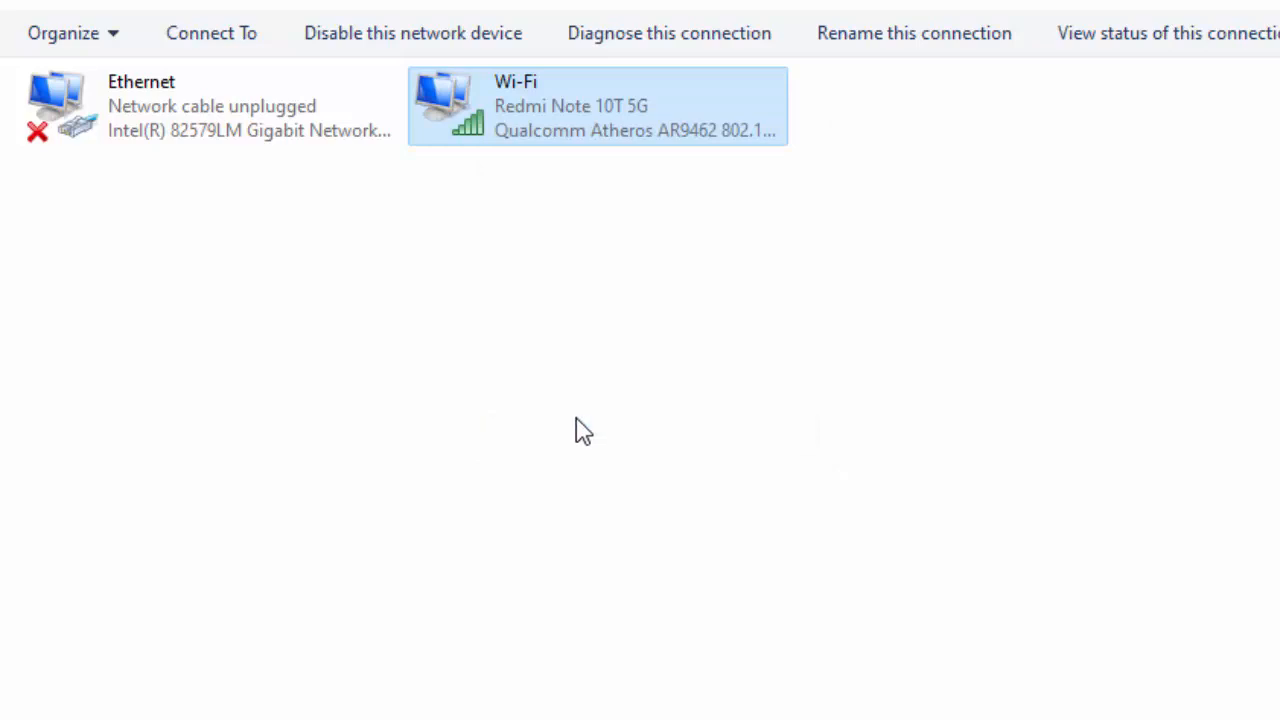
mouse_move(562, 410)
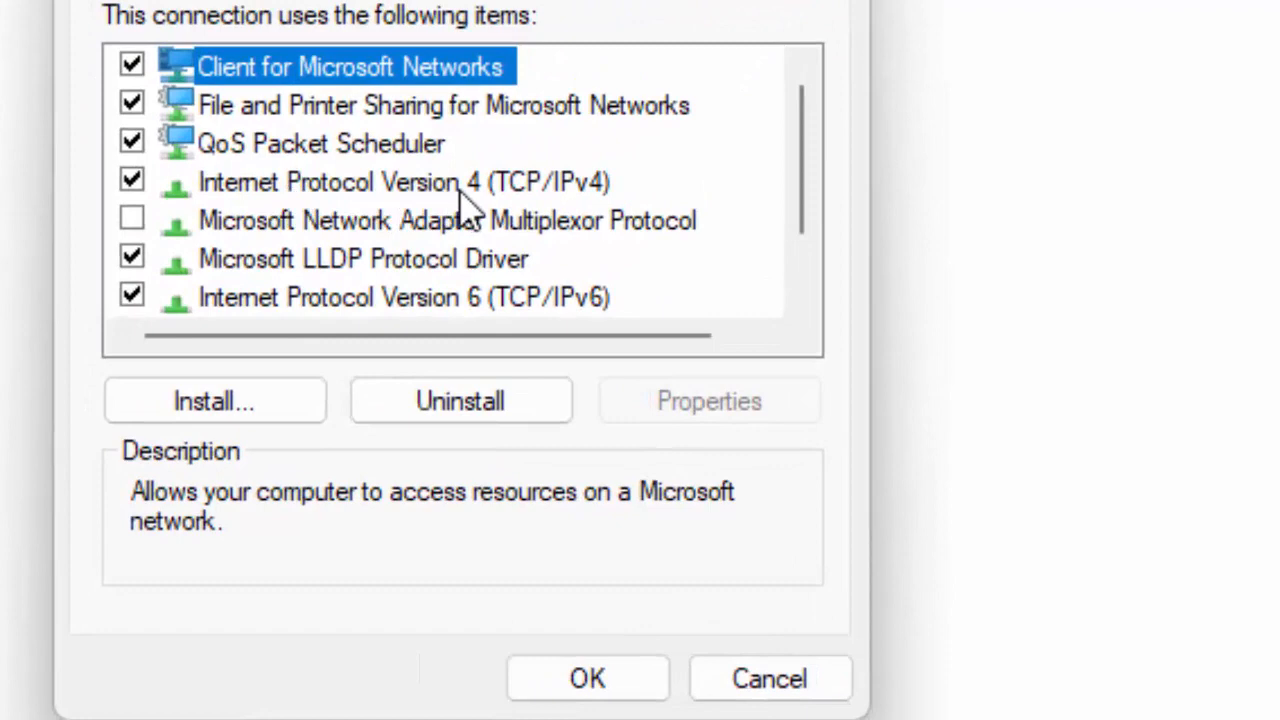
In the Wi-Fi IPv4 properties, use manual DNS addresses with 8.8.8.8 as preferred server.
click(370, 182)
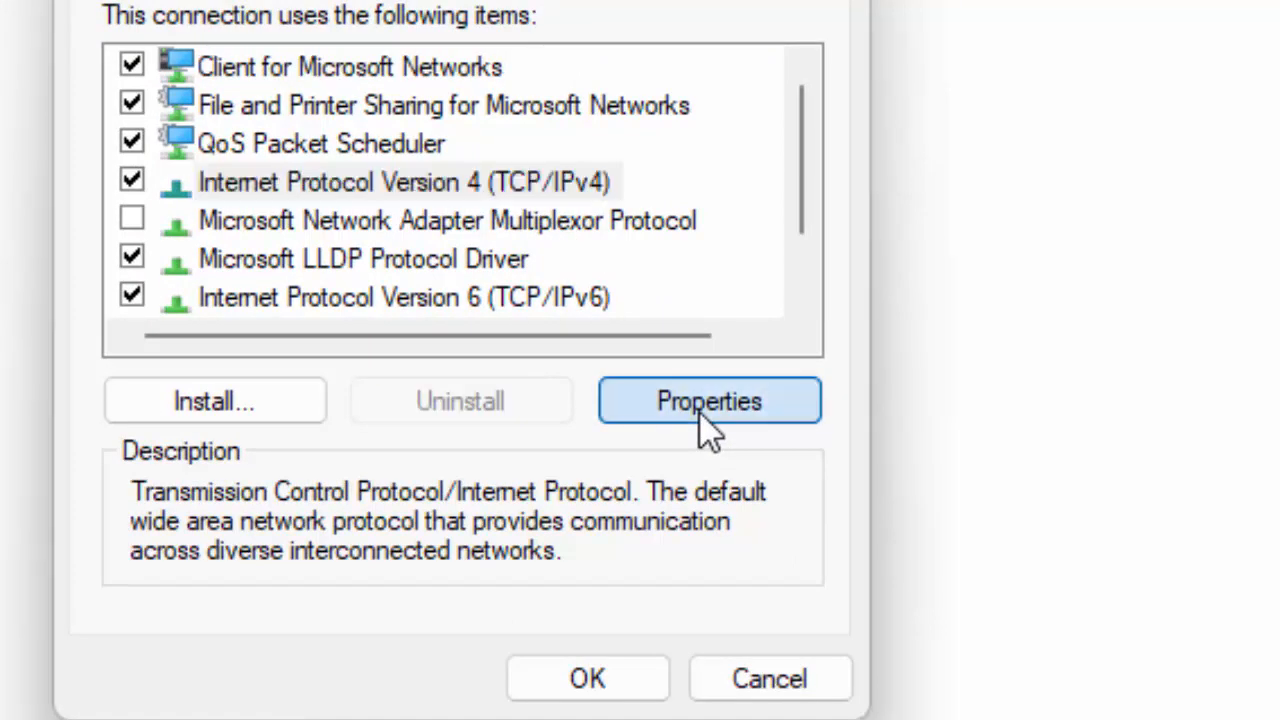
click(710, 400)
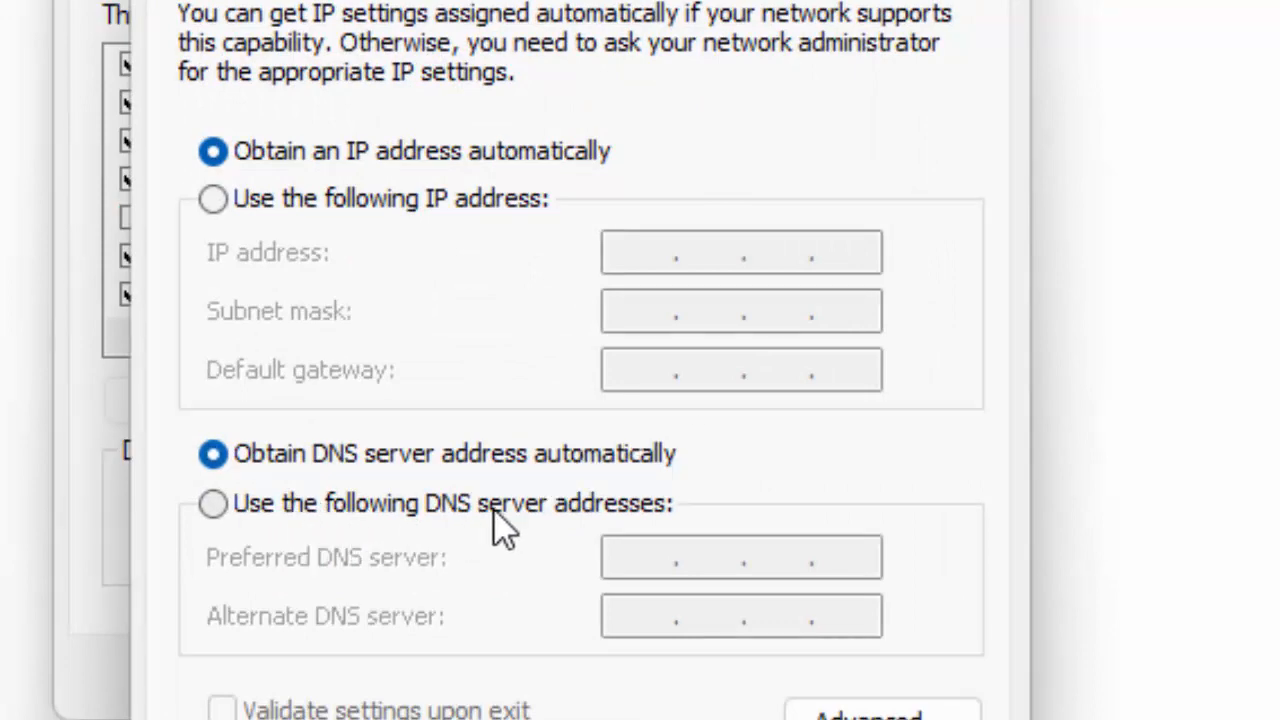
click(212, 504)
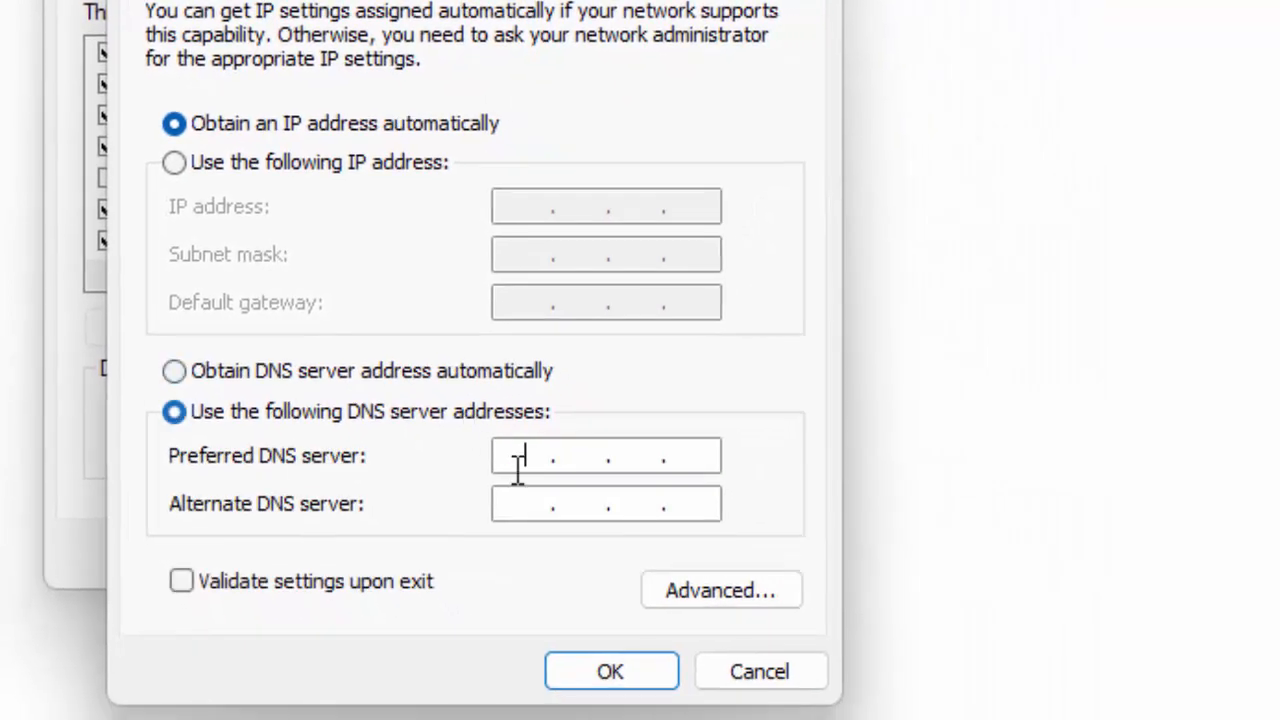
text(8.8.)
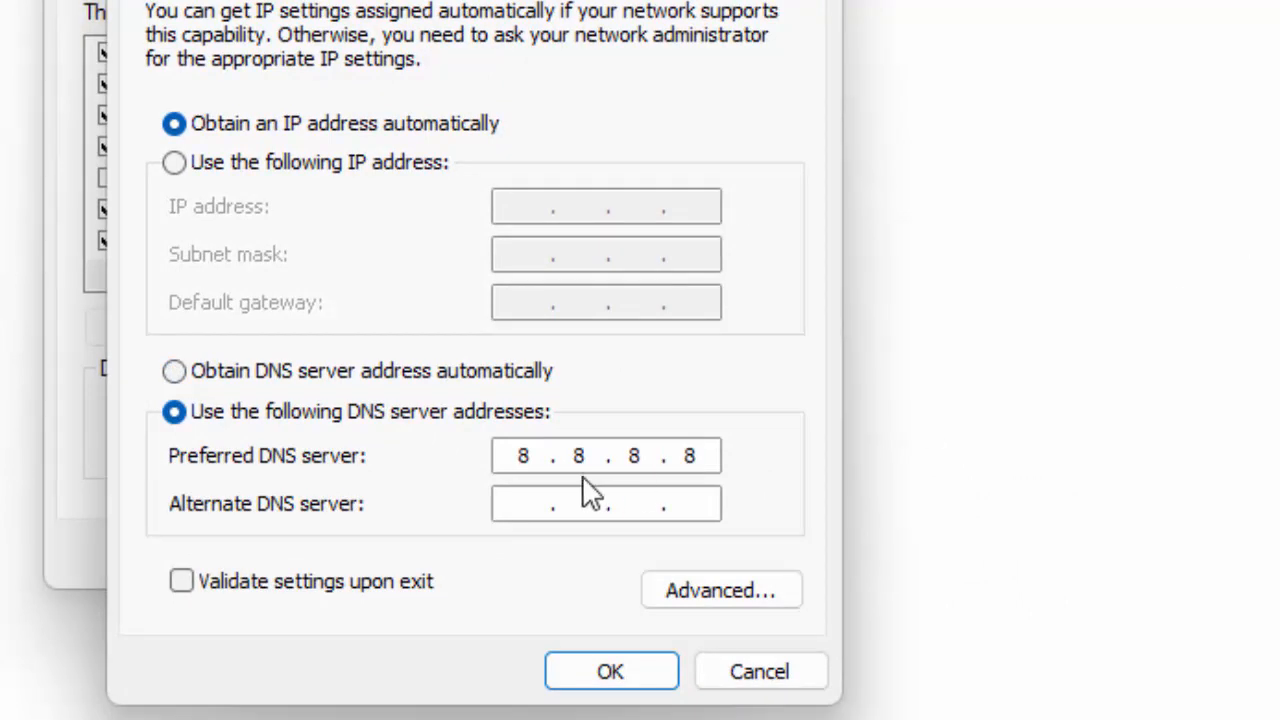
text(8.8)
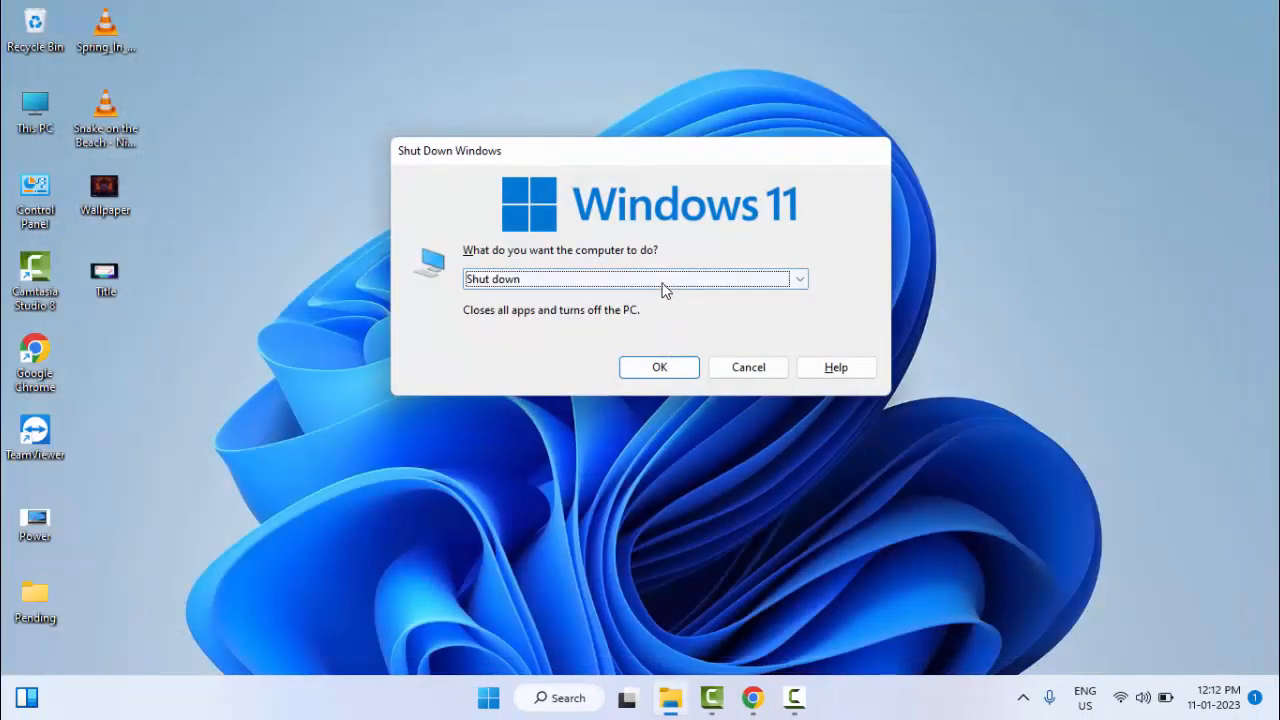
Cancel the Shut Down Windows dialog and bring up Start search.
click(748, 368)
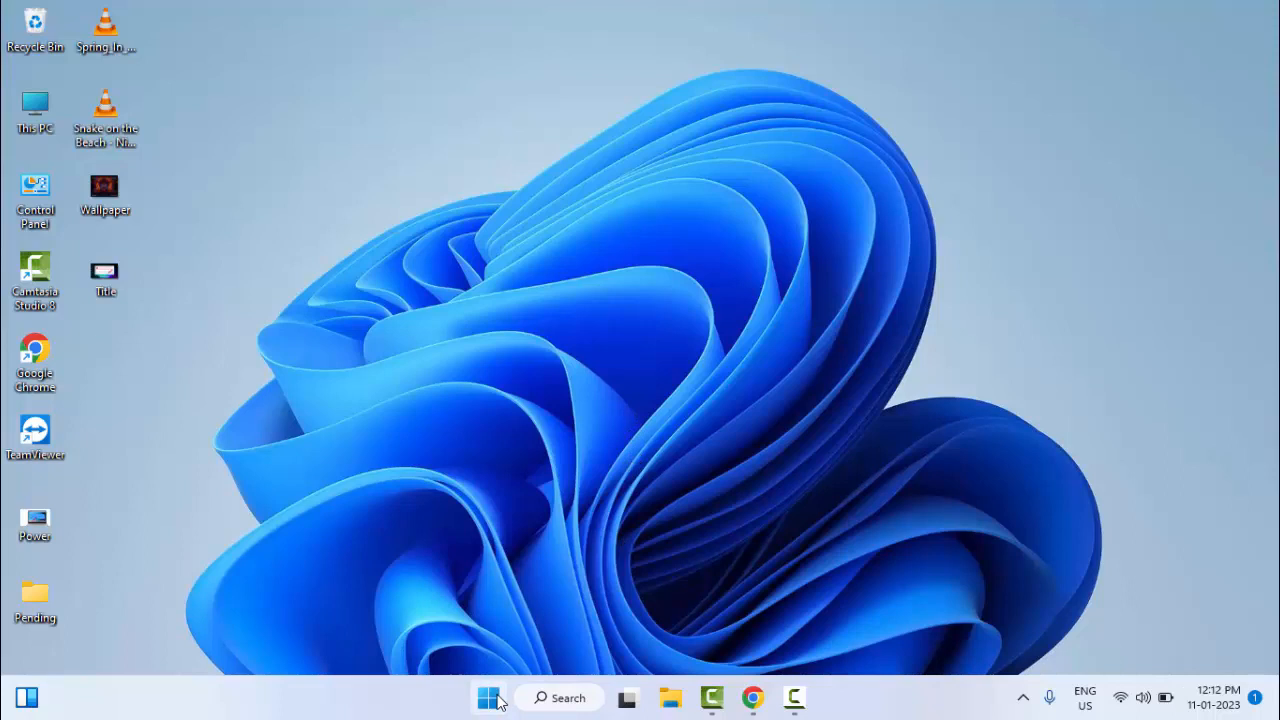
click(484, 696)
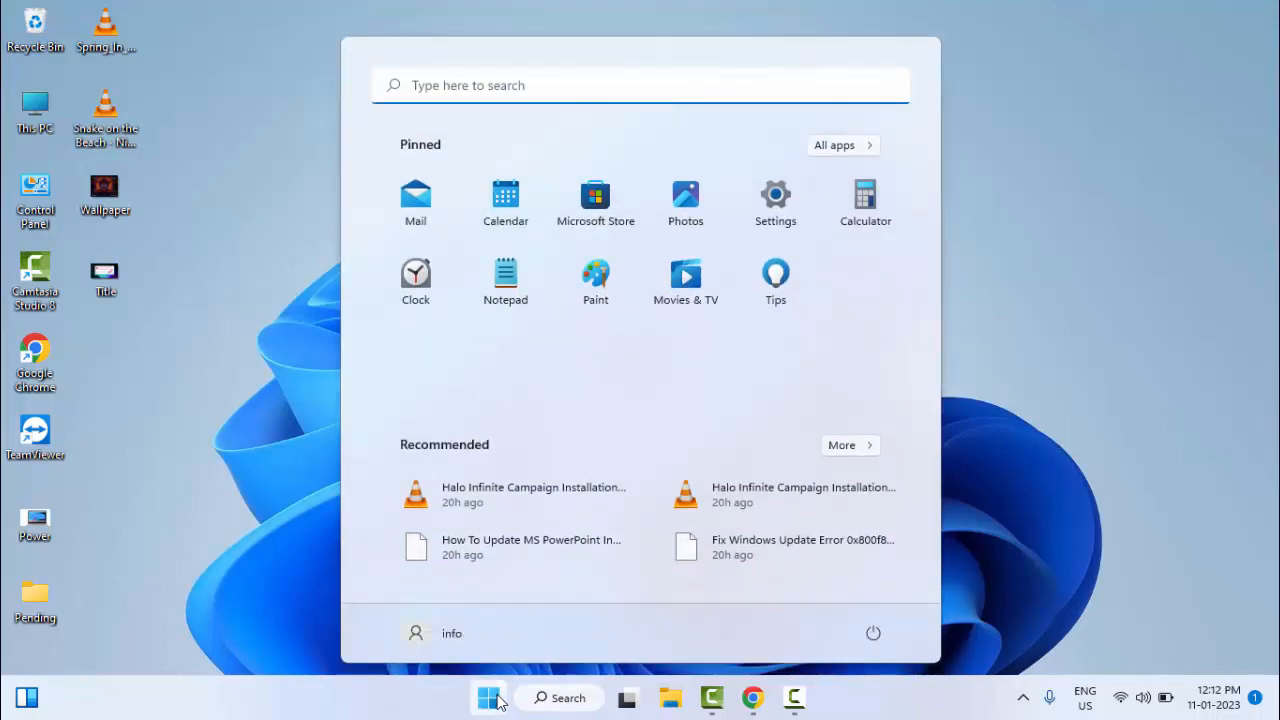
Search Start for 'command prompt' and run Command Prompt as administrator.
text(command p)
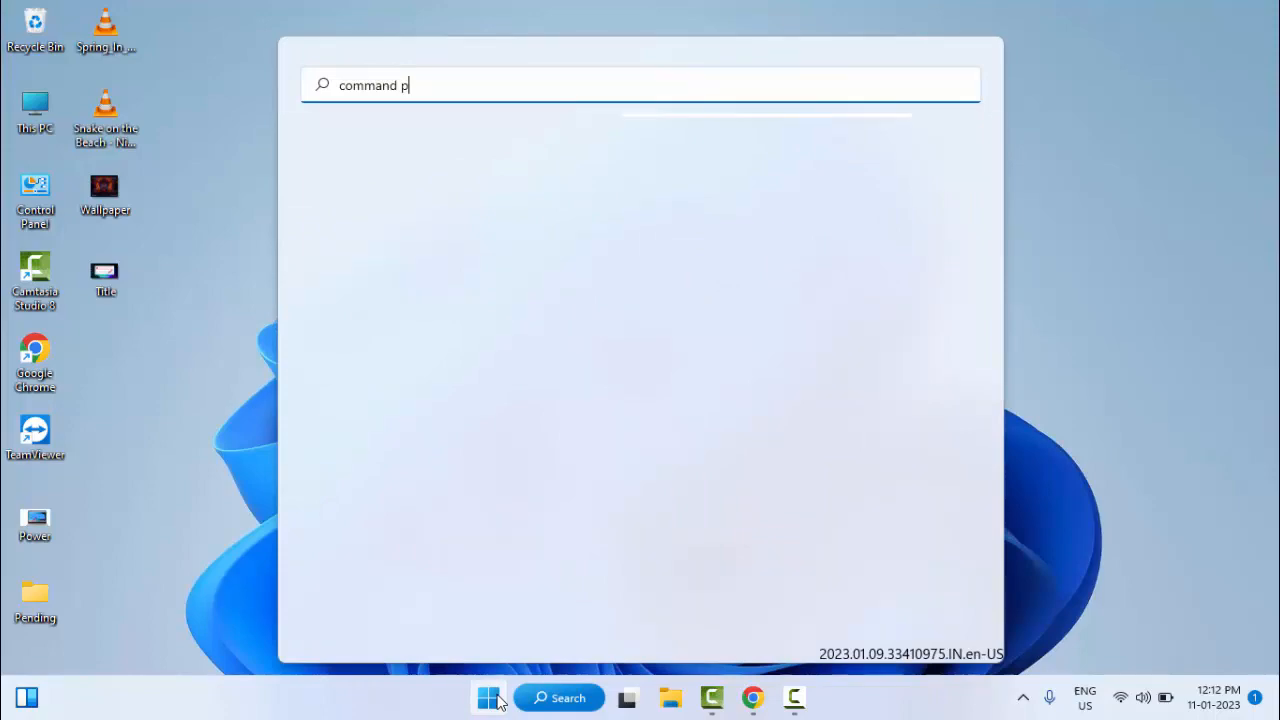
text(rompt)
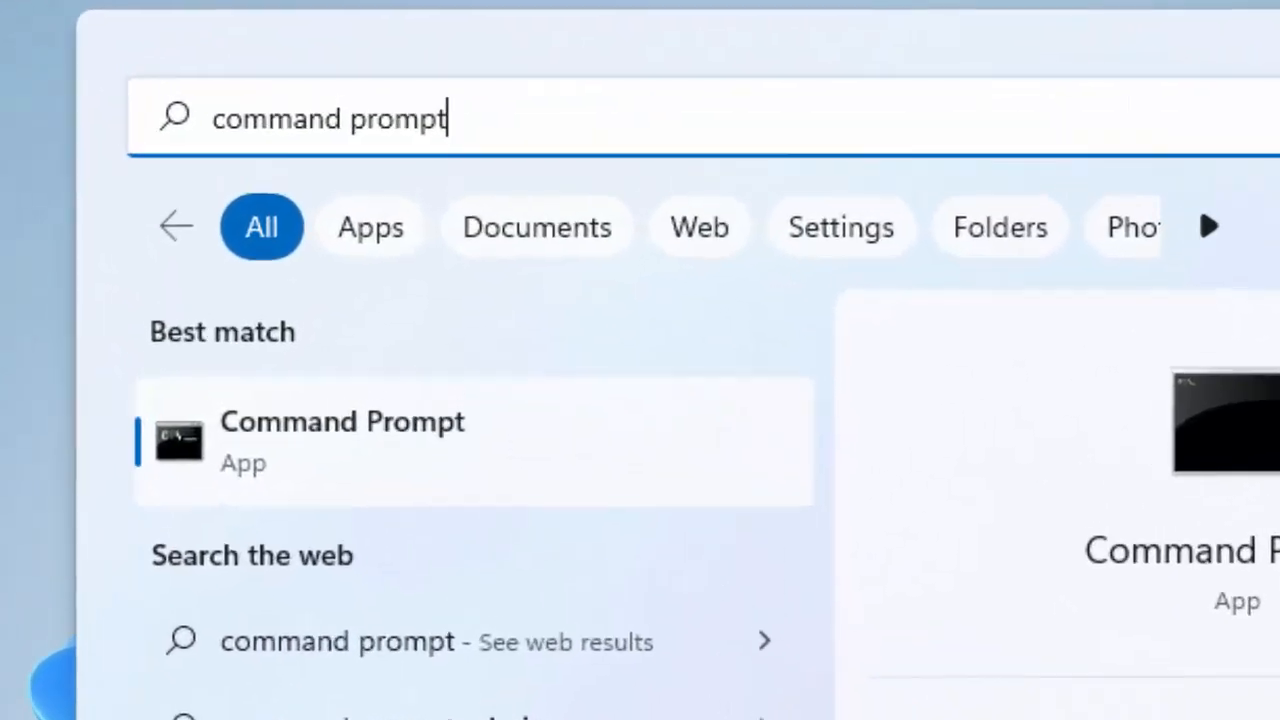
mouse_move(350, 536)
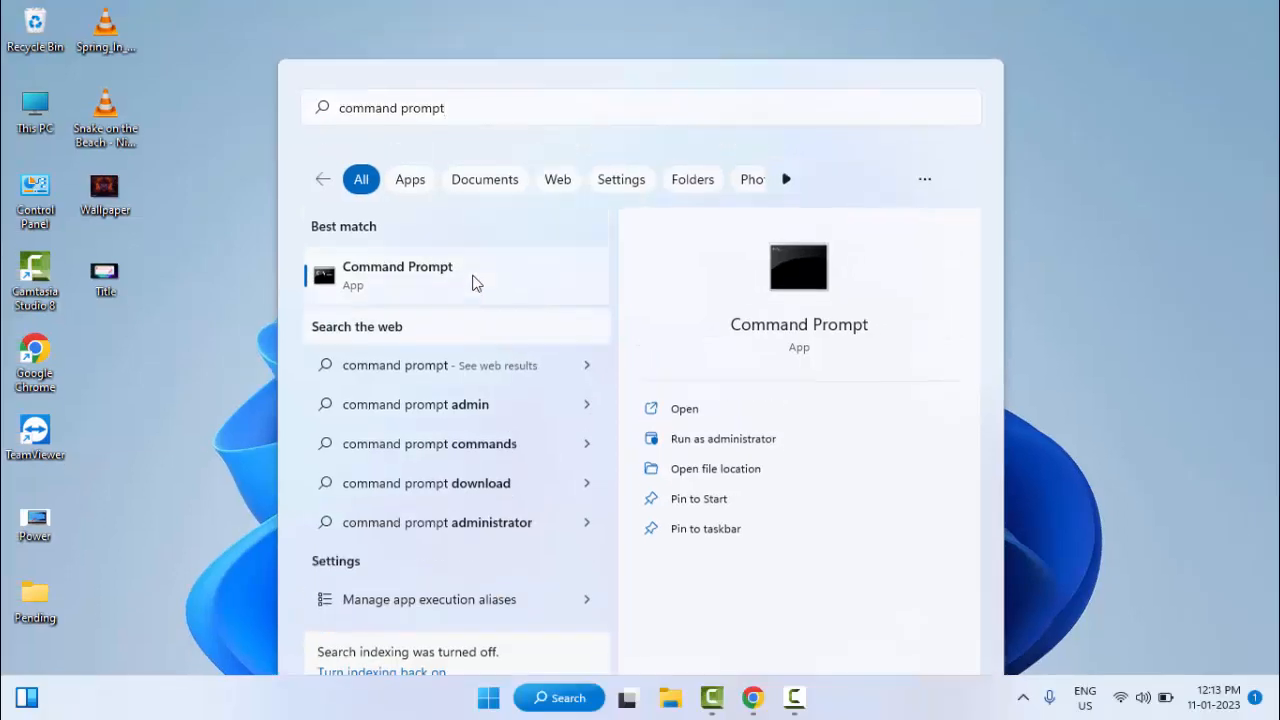
click(722, 438)
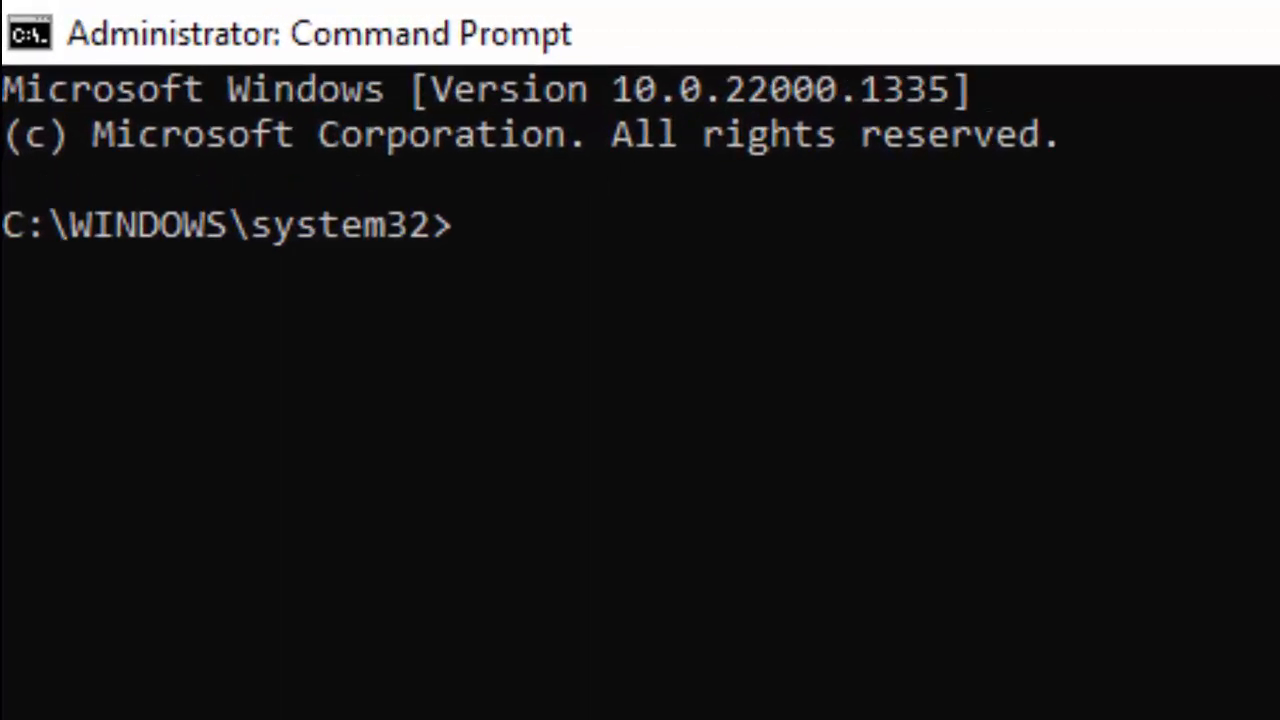
Run ipconfig /release and then ipconfig /flushdns to clear the DNS resolver cache.
text(ipconfig /)
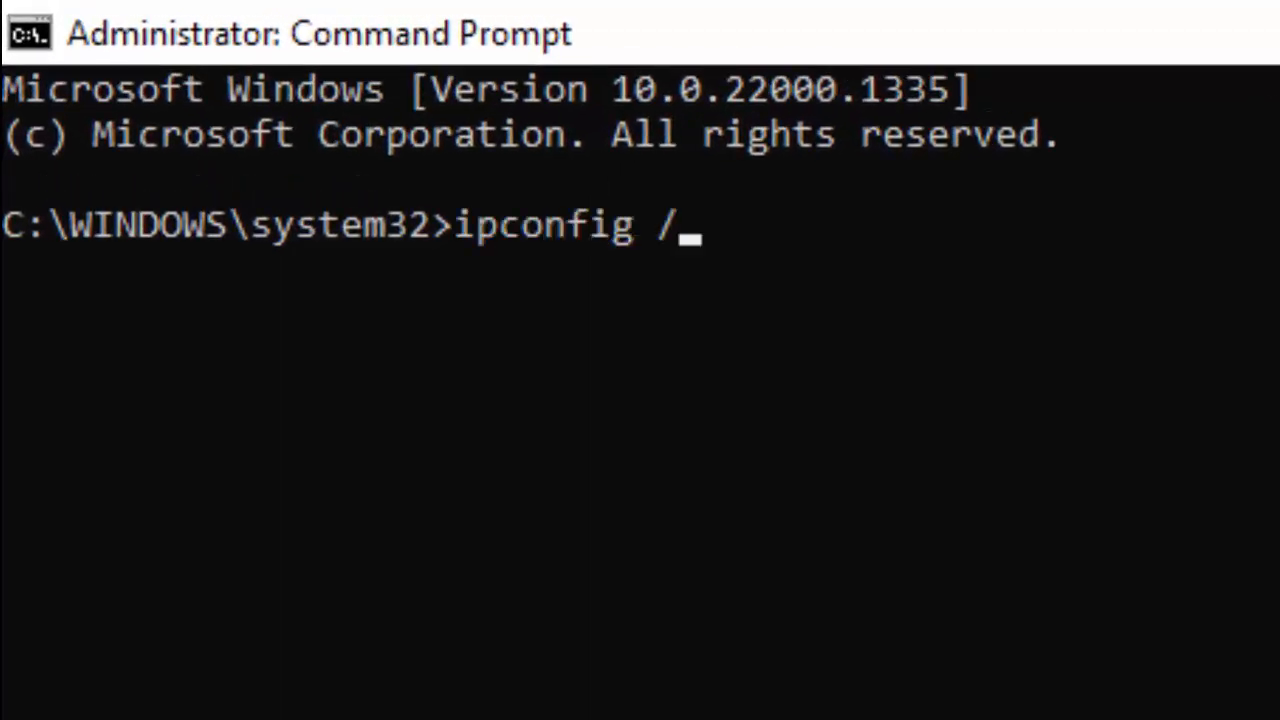
text(releas)
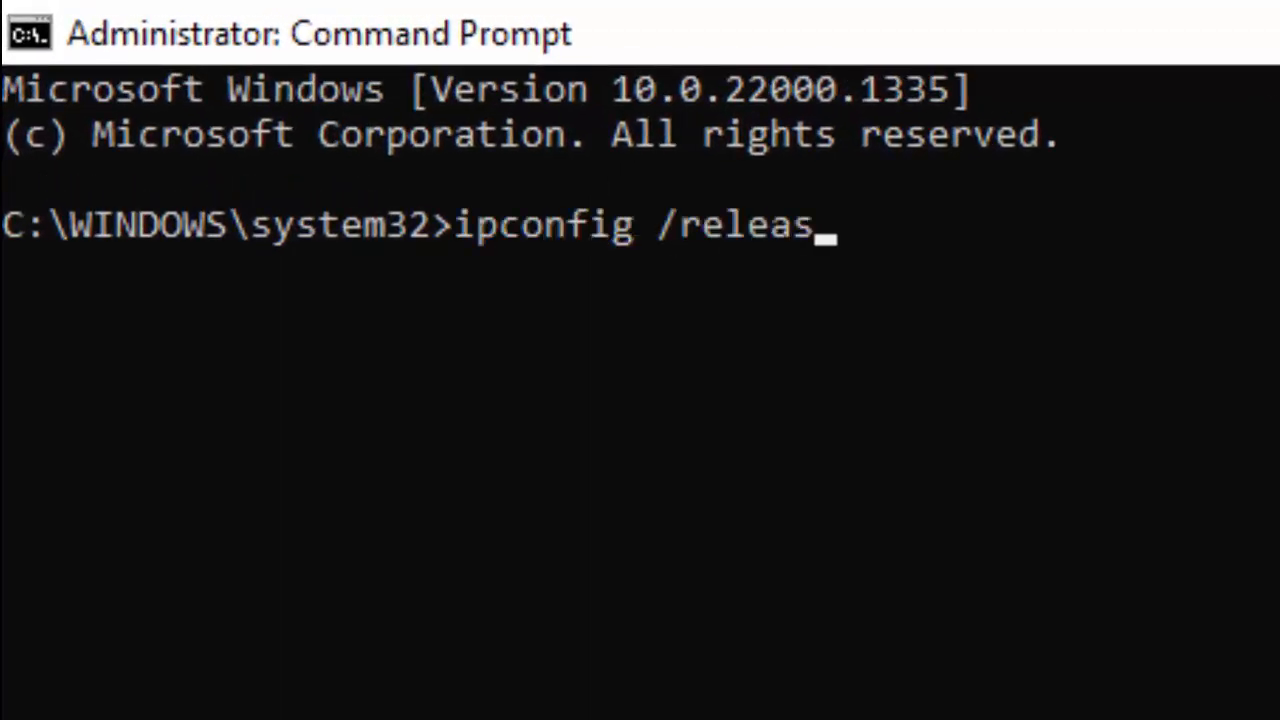
key(Enter)
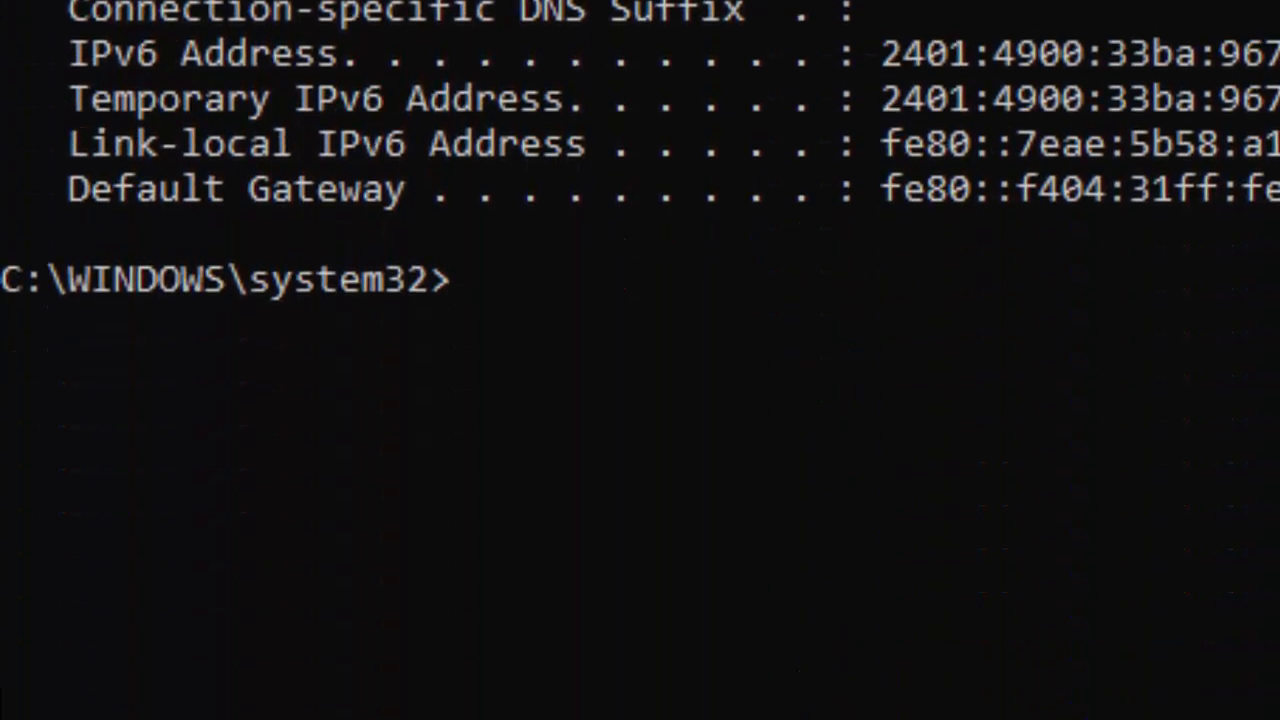
text(ipcon)
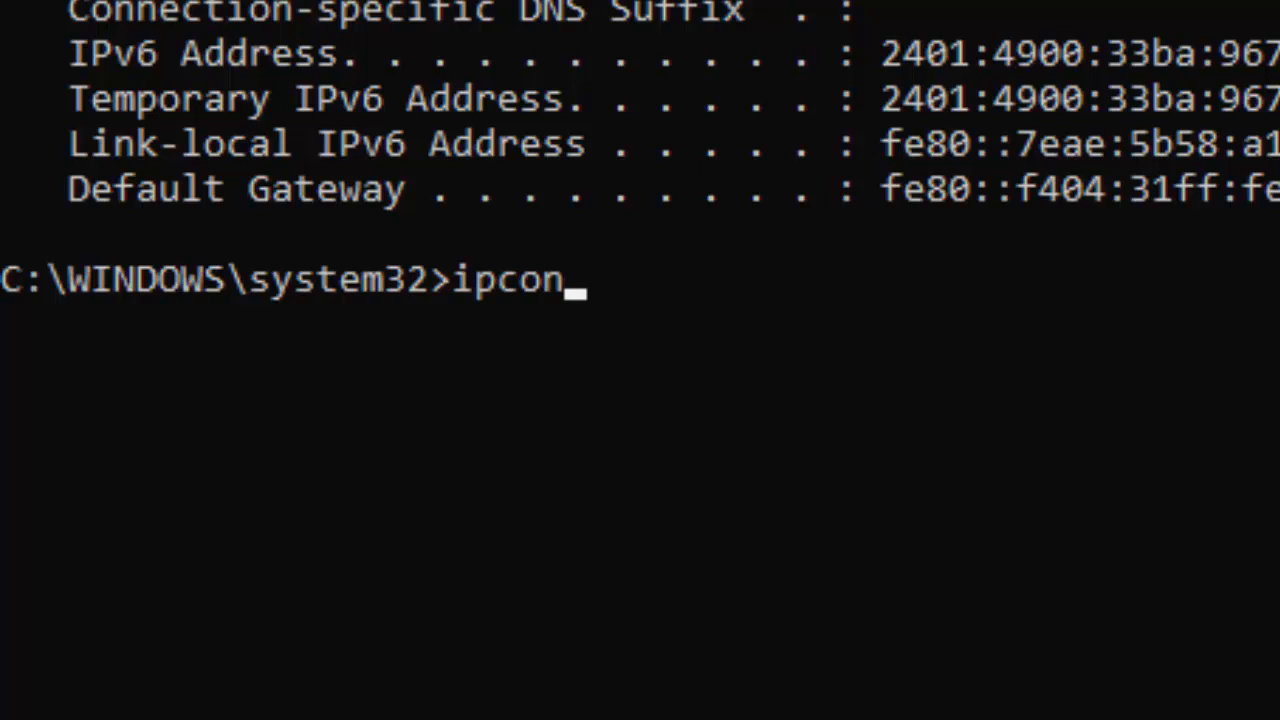
text(fig /)
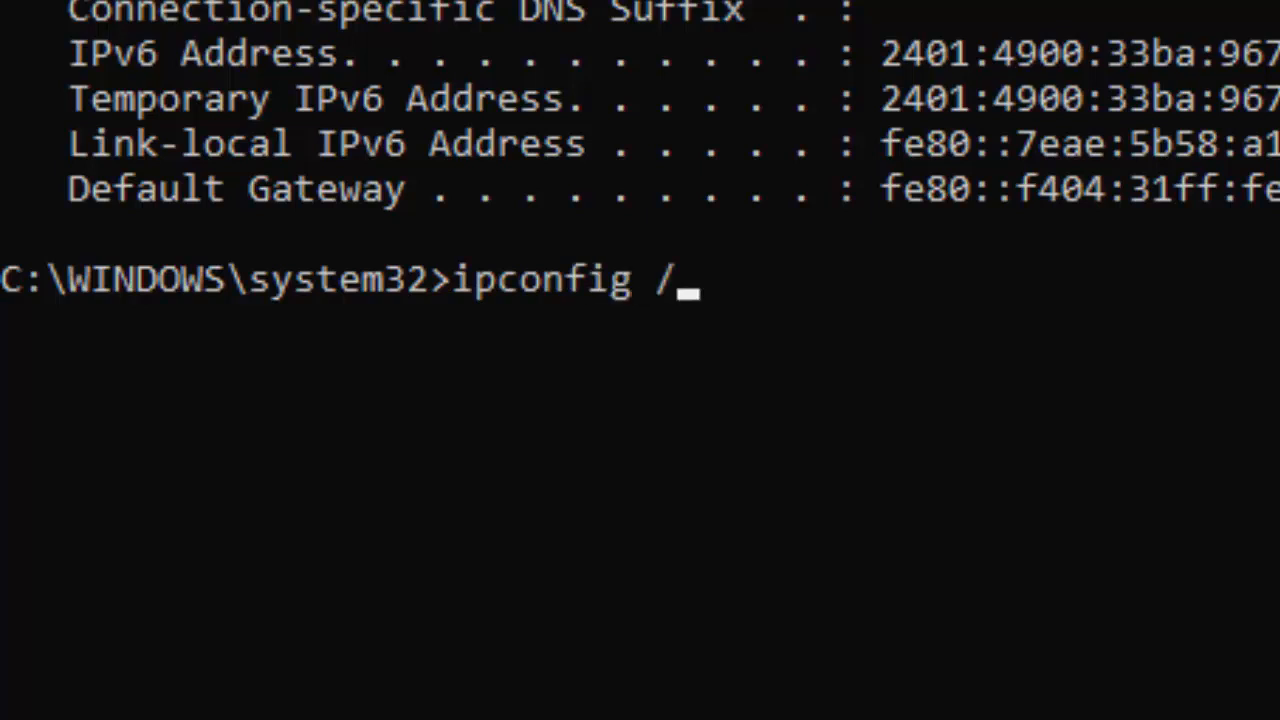
text(flushdns)
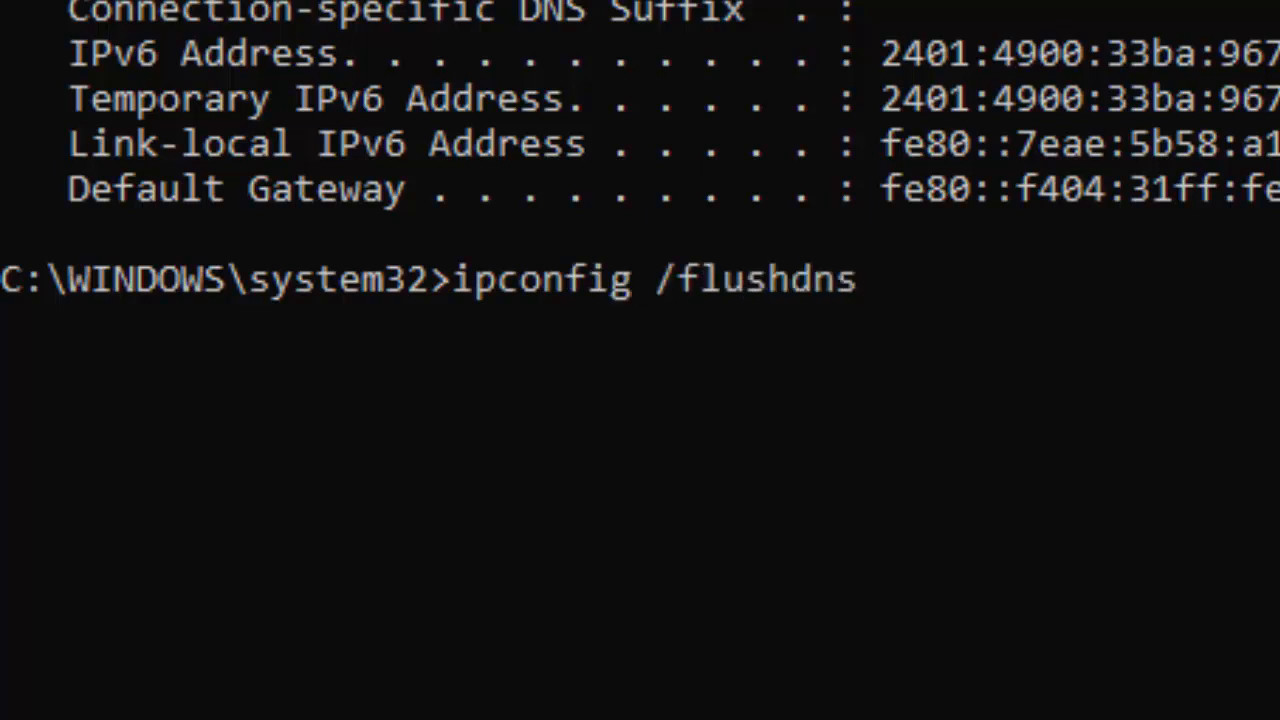
key(enter)
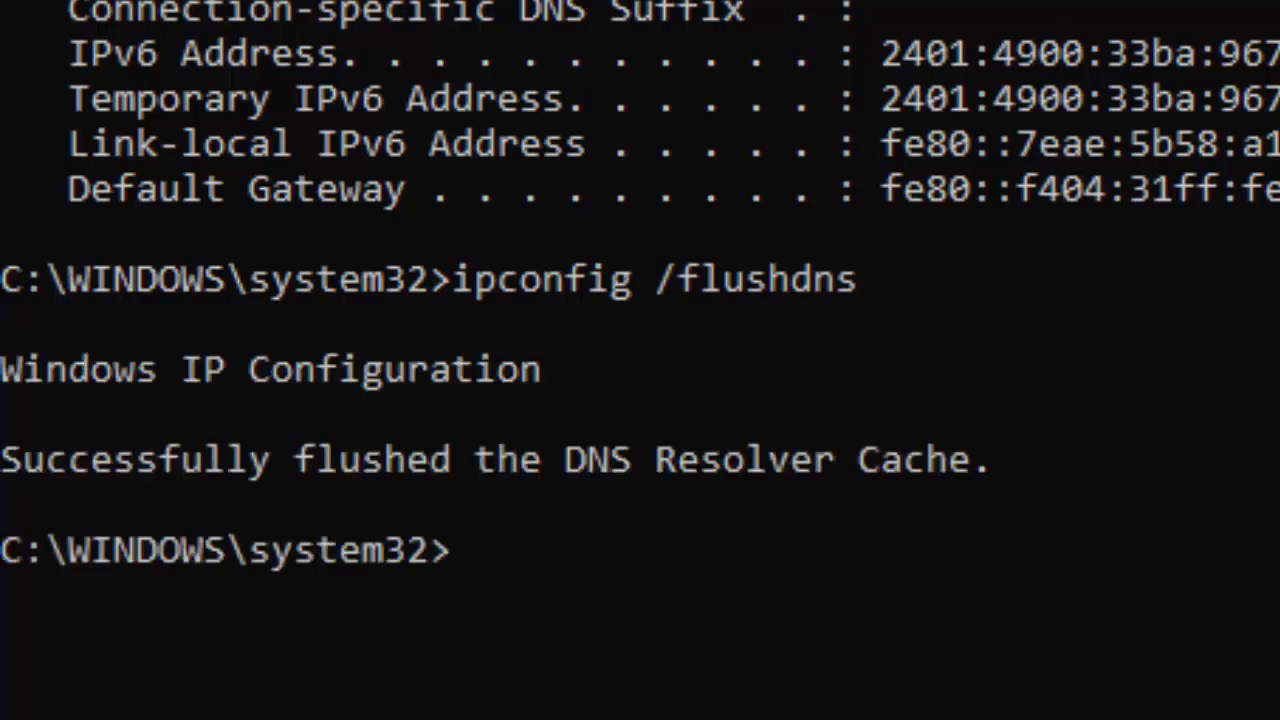
Run ipconfig /renew to obtain fresh Wi-Fi addresses.
text(ipconfig)
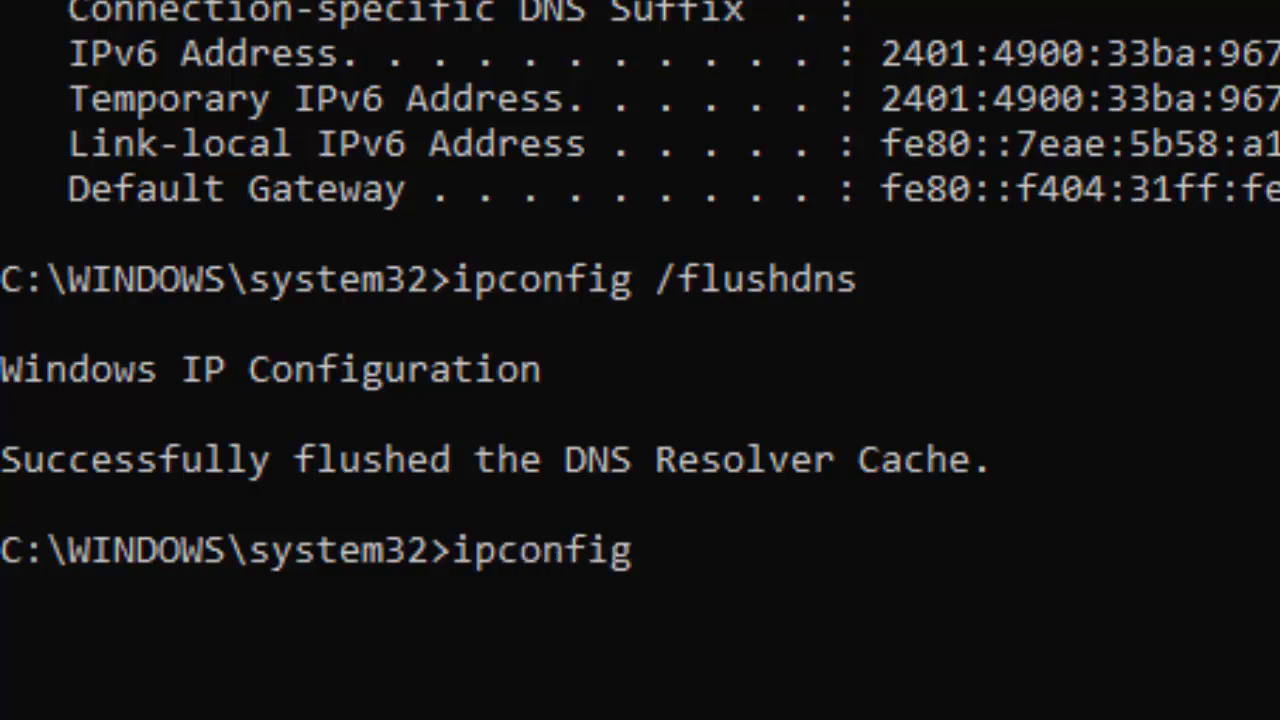
text(/r)
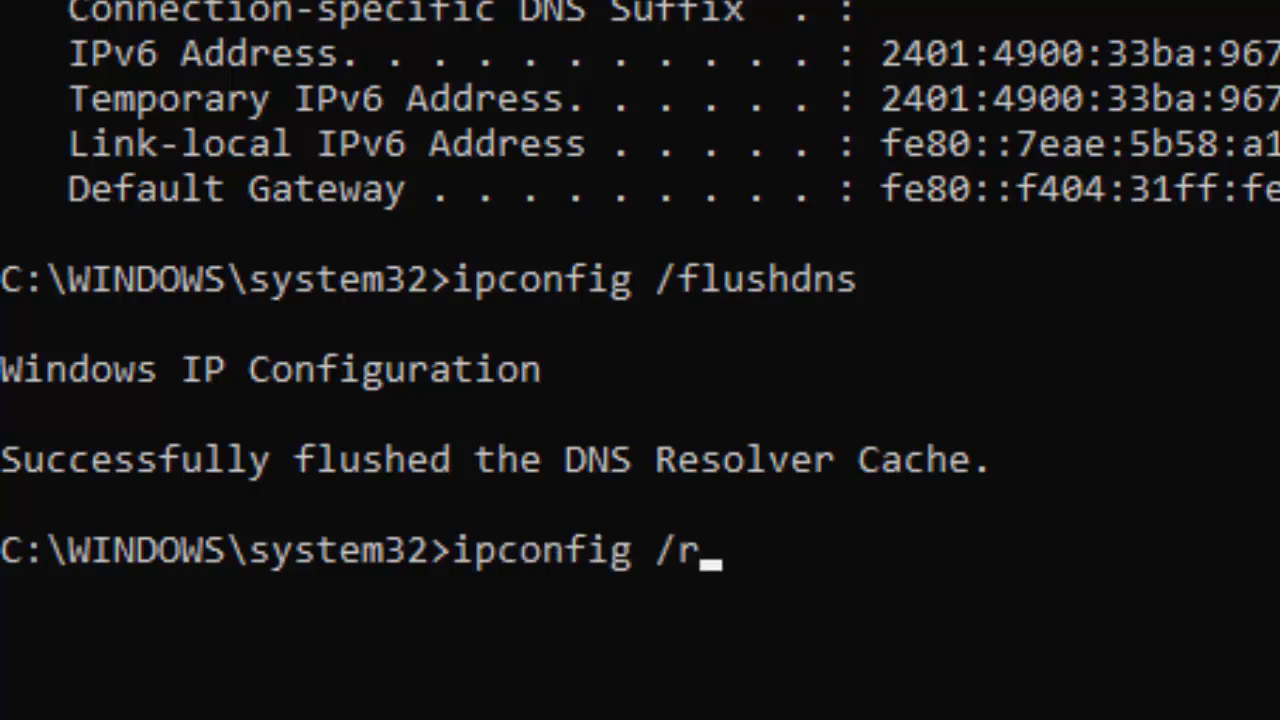
text(enew)
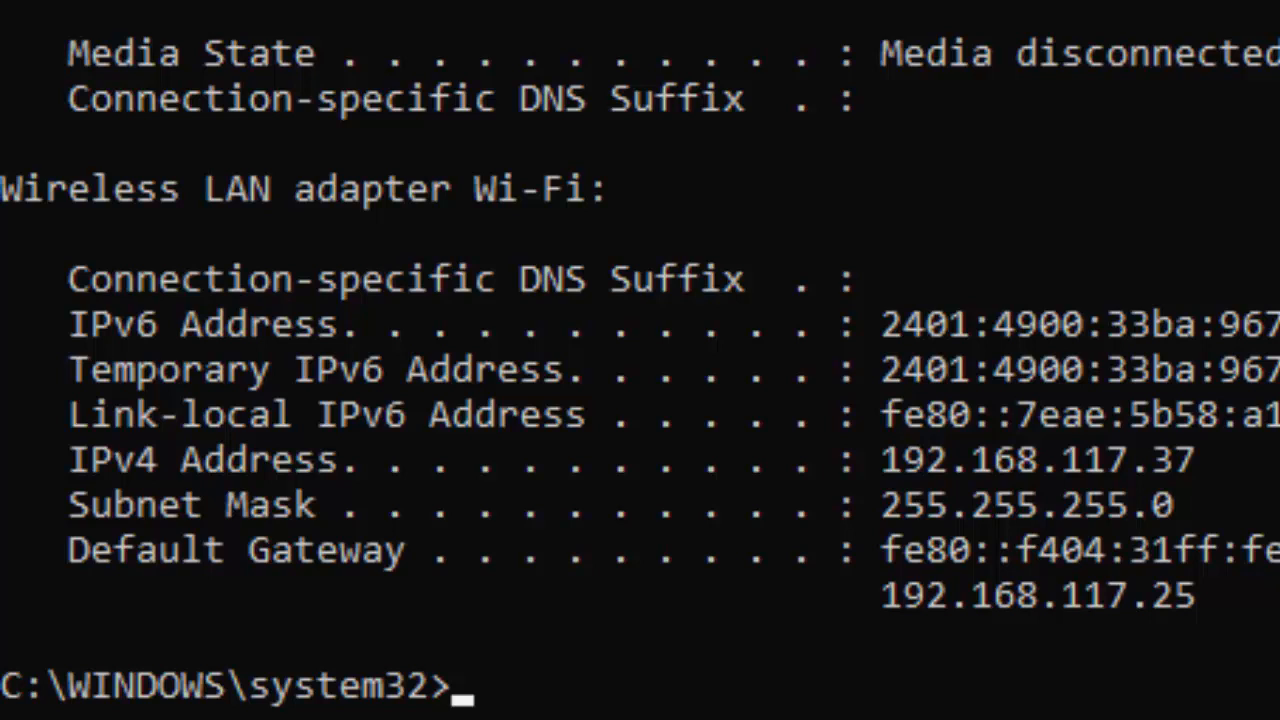
Run netsh int ip reset to reset the TCP/IP settings.
text(netsh)
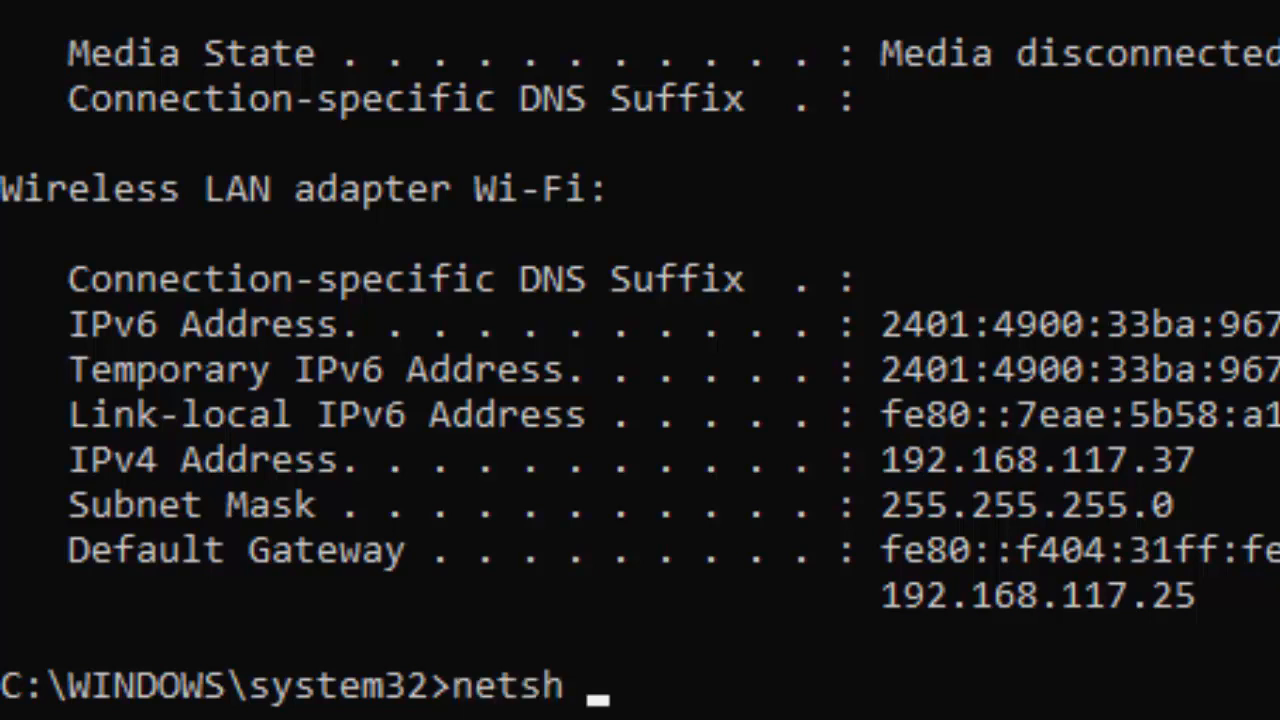
text(int i)
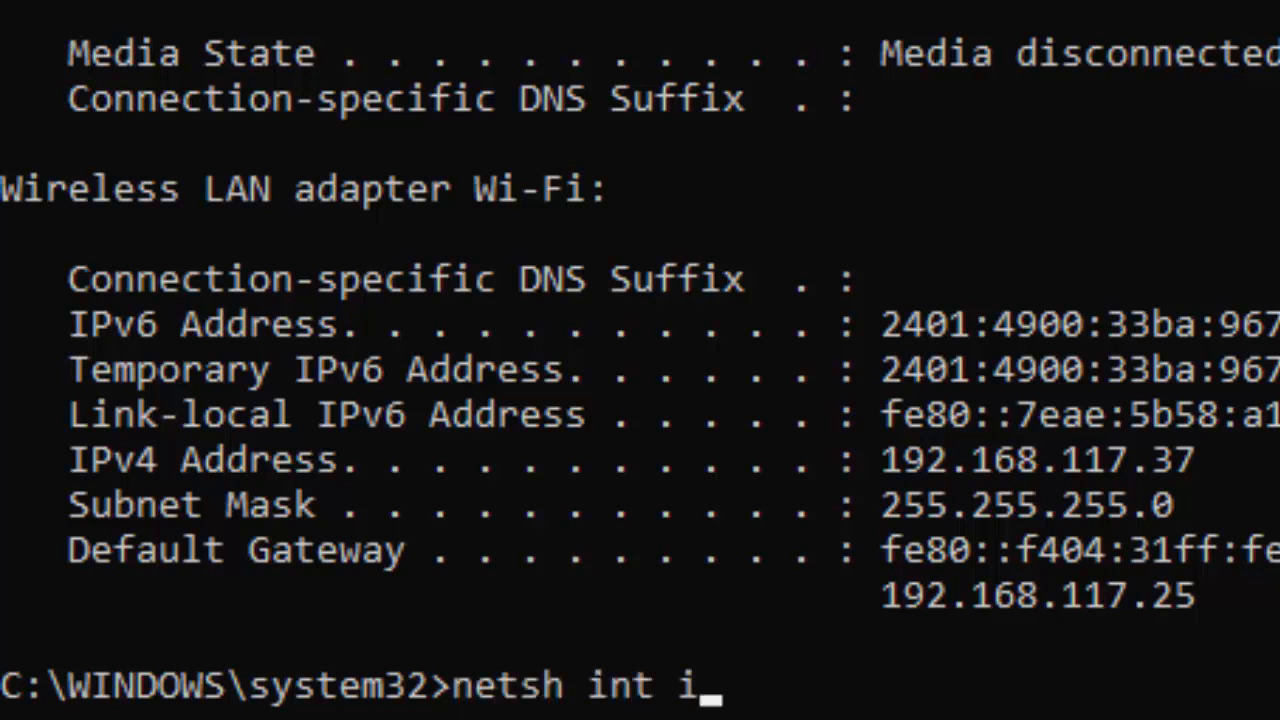
text(p rese)
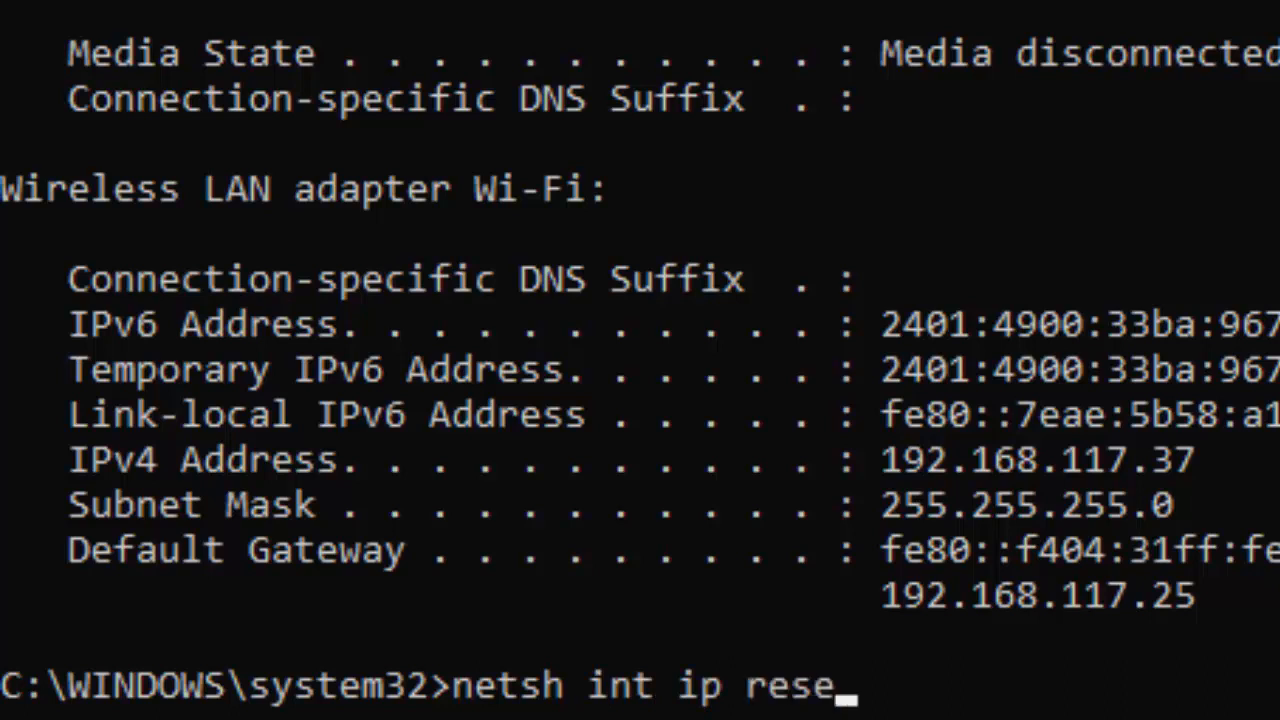
text(t)
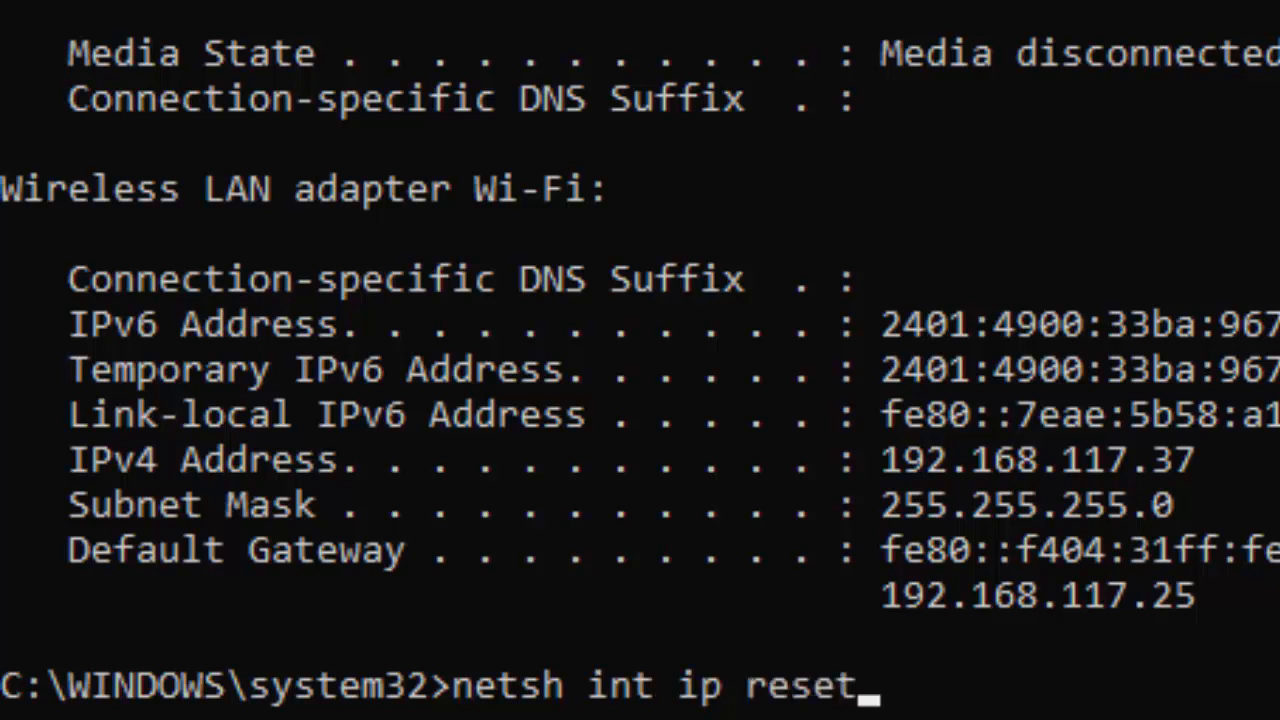
key(Enter)
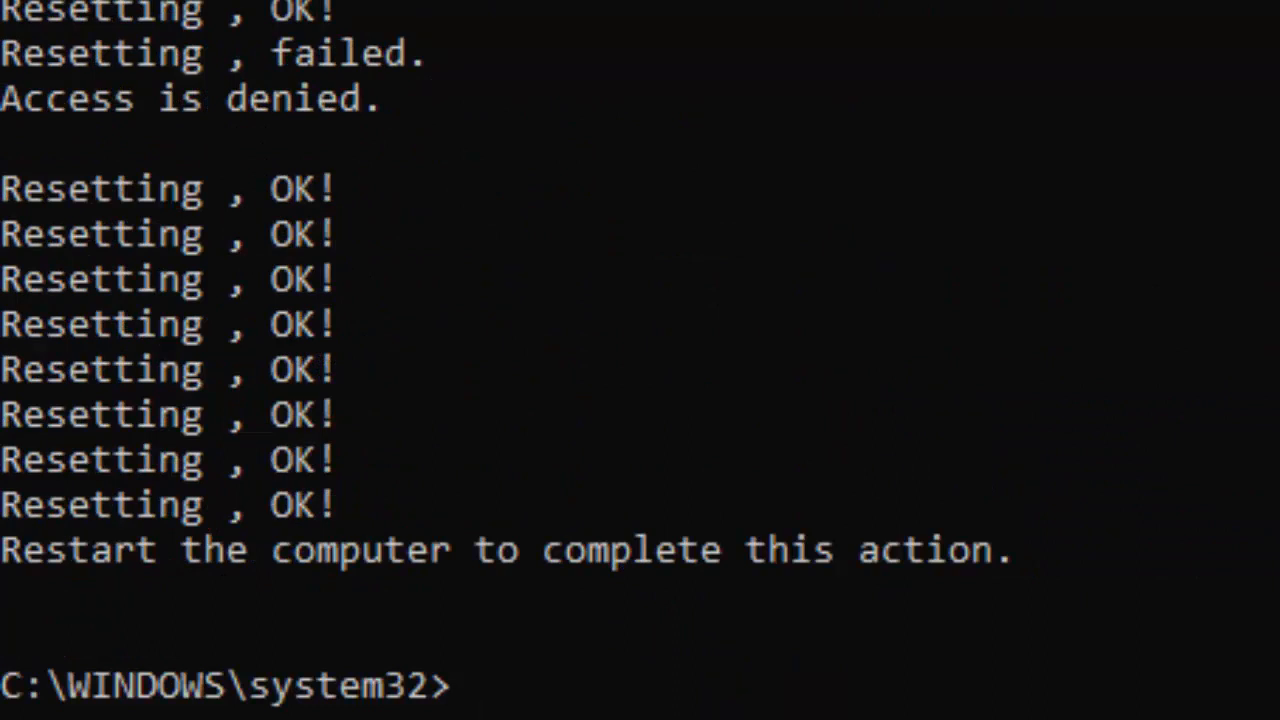
Run netsh winsock reset, then close the Command Prompt window.
text(netsh w)
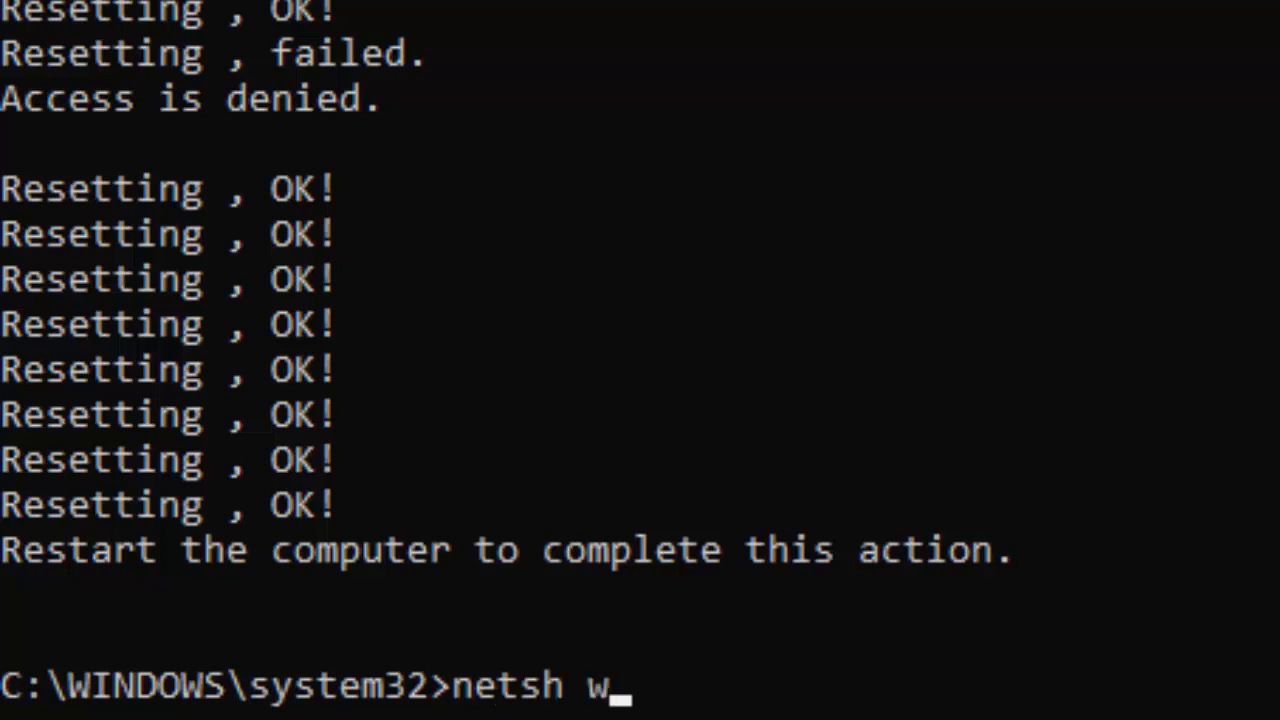
text(insock re)
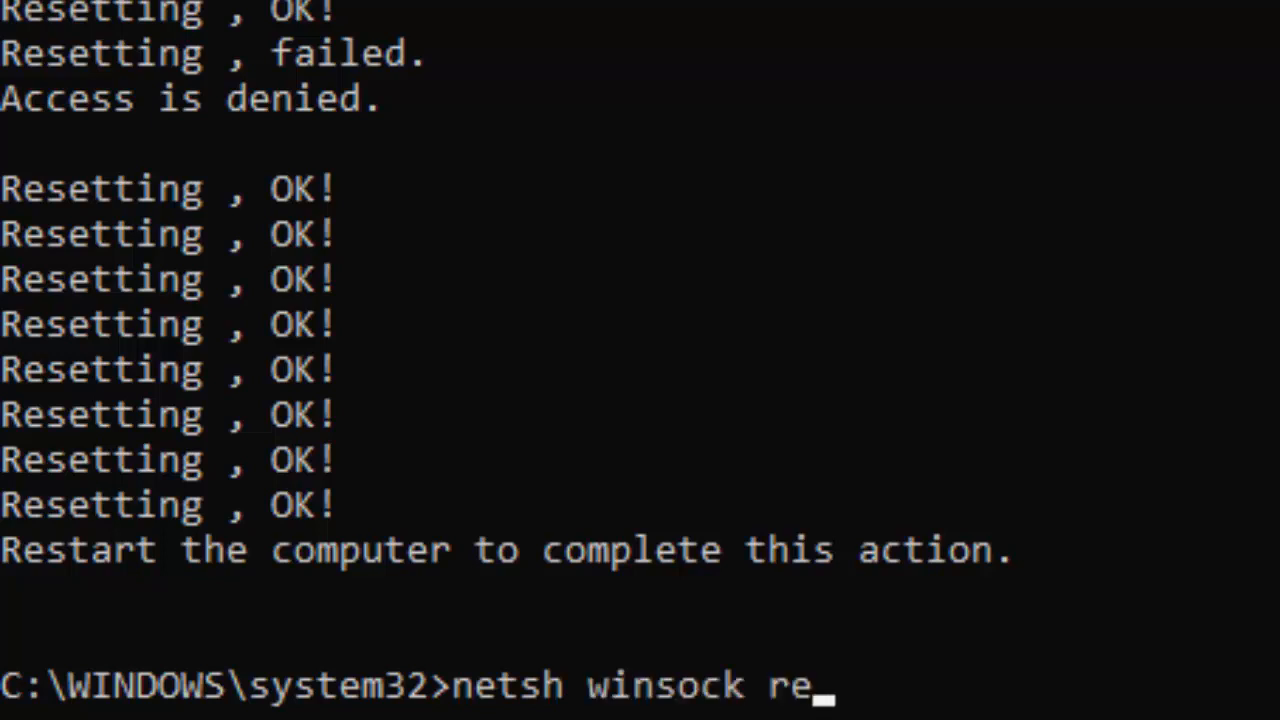
text(set)
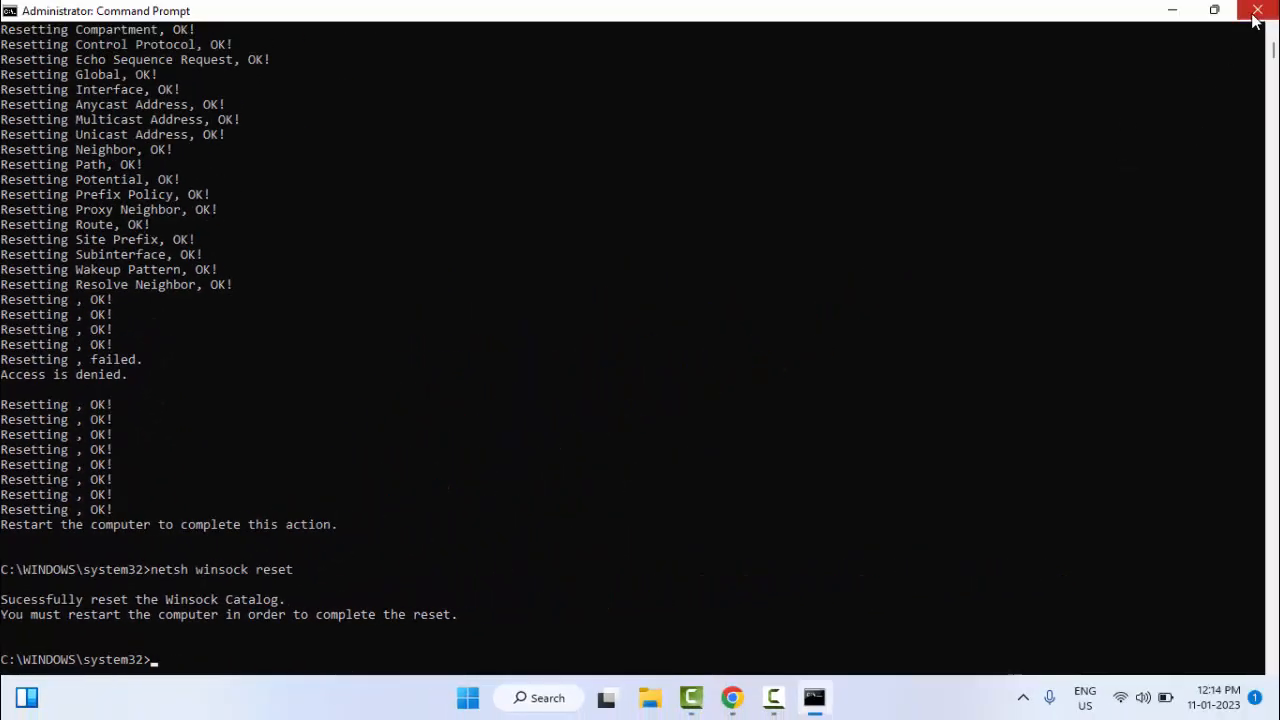
click(1254, 12)
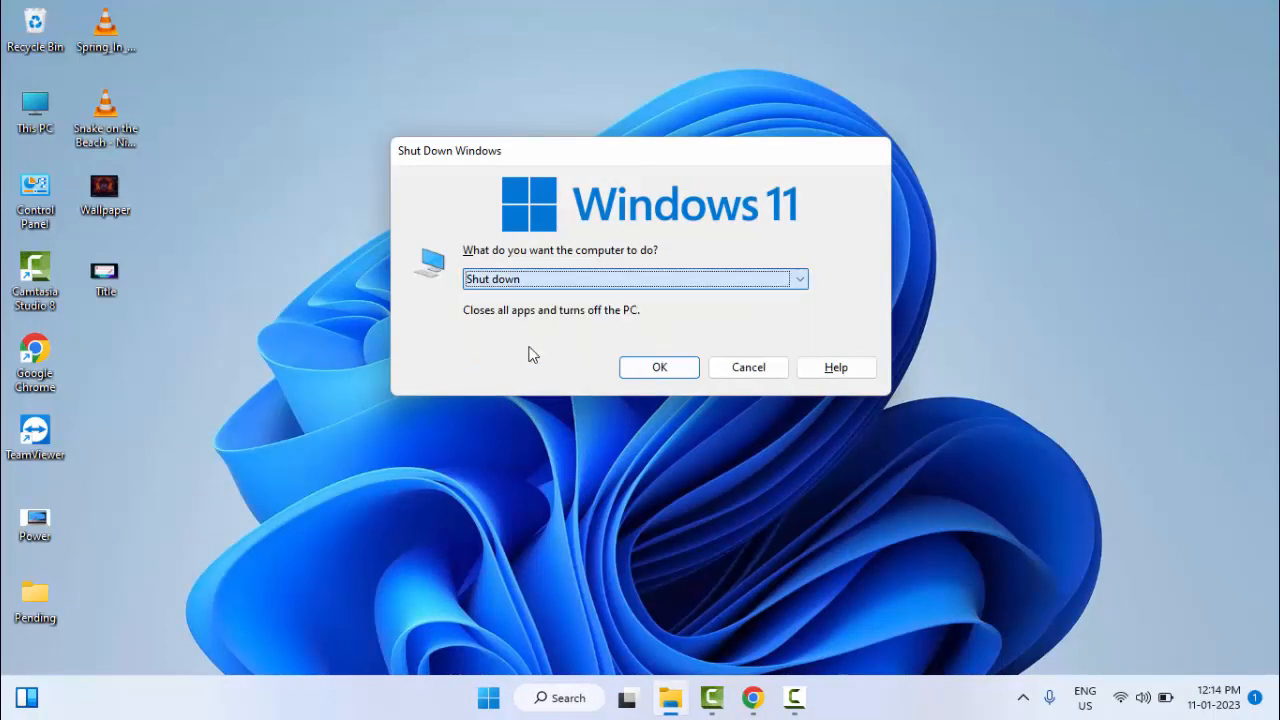
Choose Restart in the Shut Down Windows dialog and confirm to reboot.
click(796, 280)
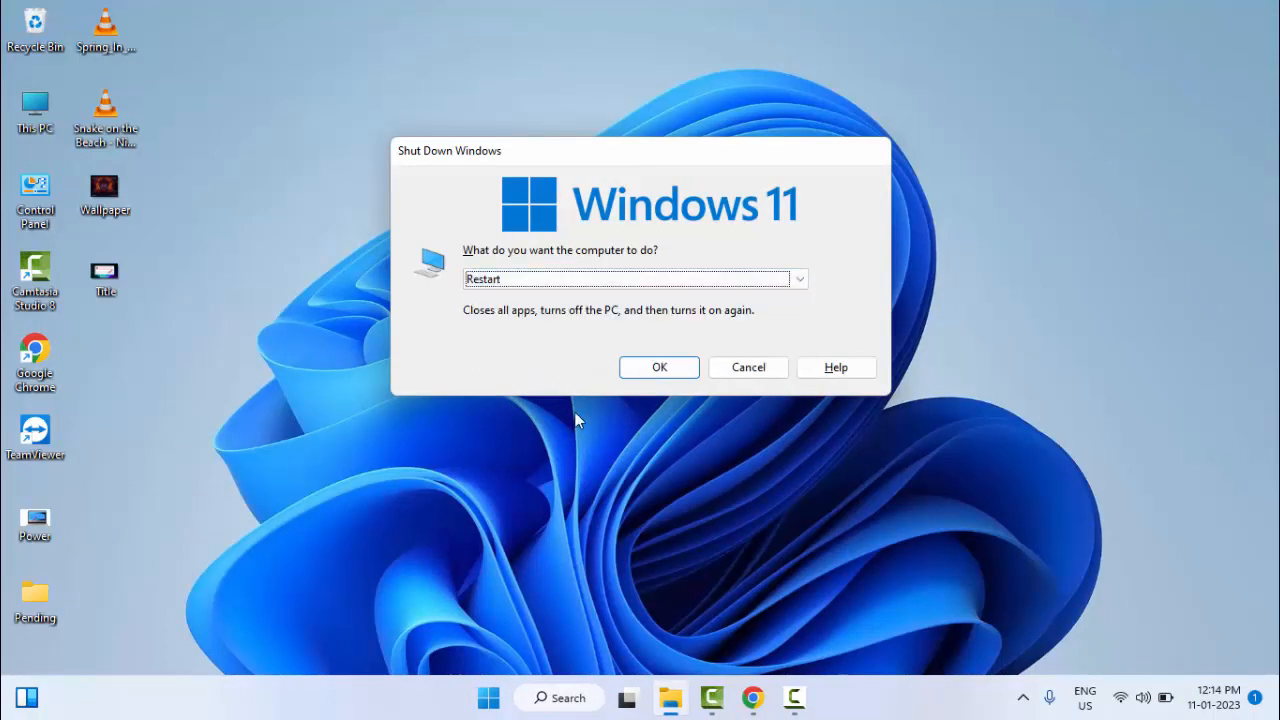
click(748, 368)
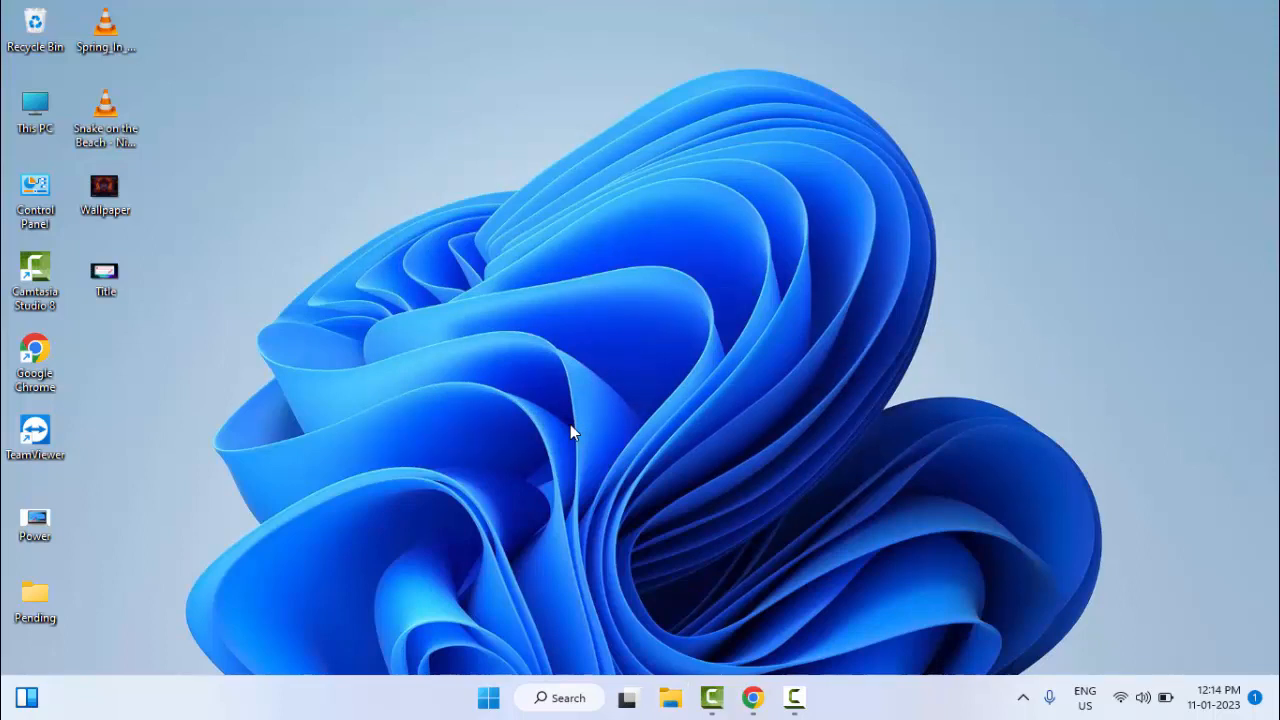